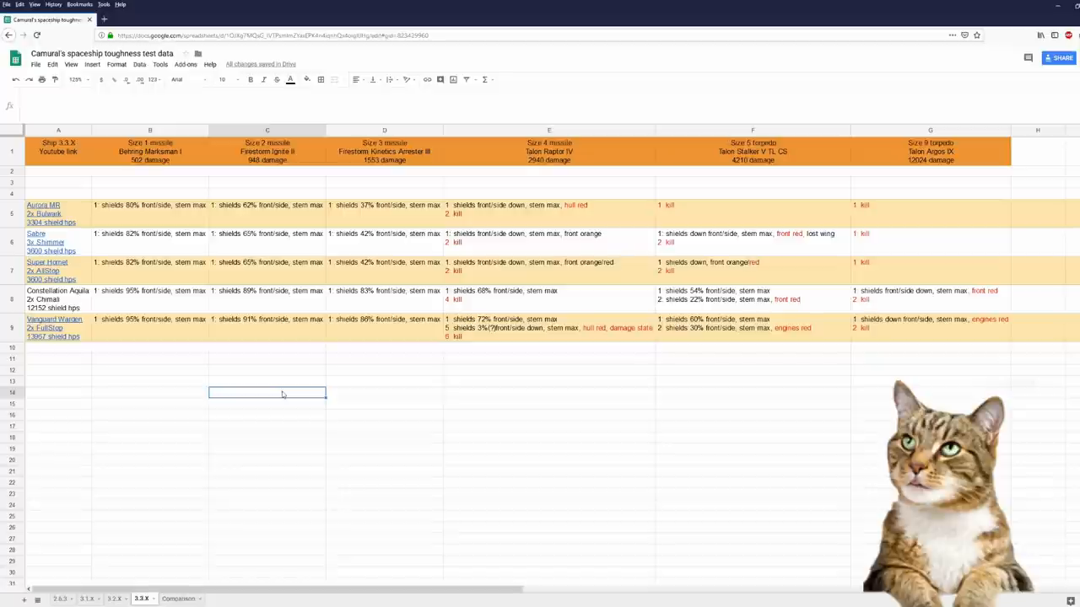
mouse_move(259, 375)
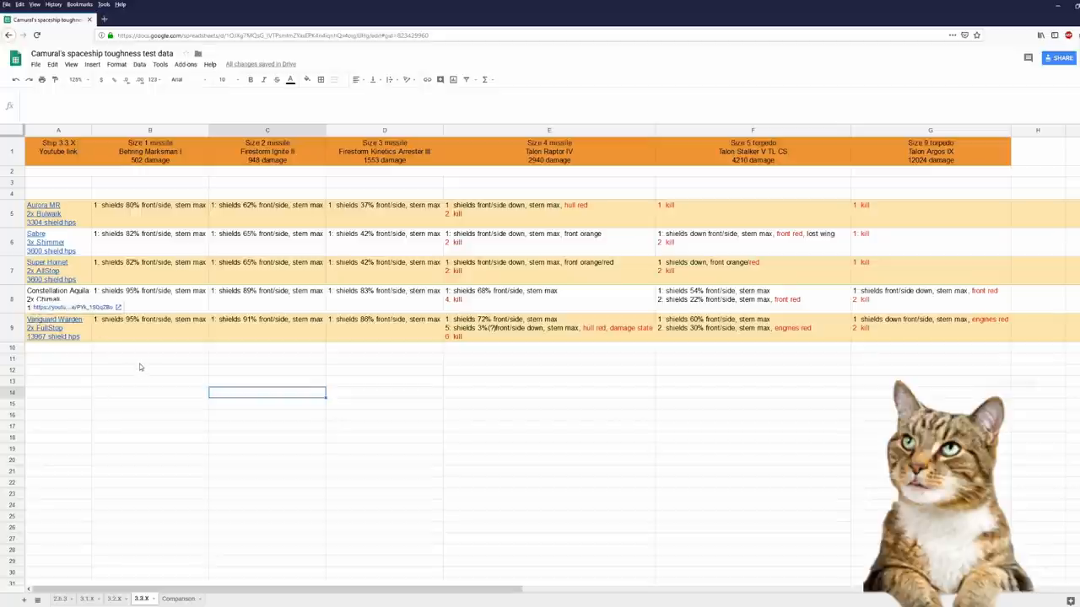
- Switch to the Comparison sheet listing Aquila results for 3.1.X, 3.2.X and 3.3.X
left_click(149, 360)
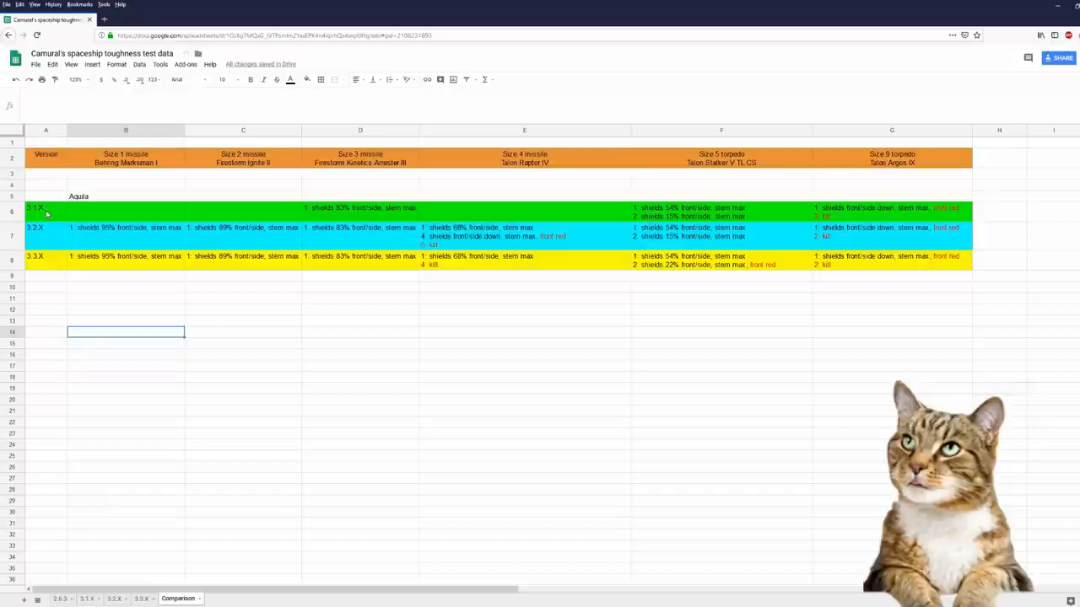
mouse_move(53, 237)
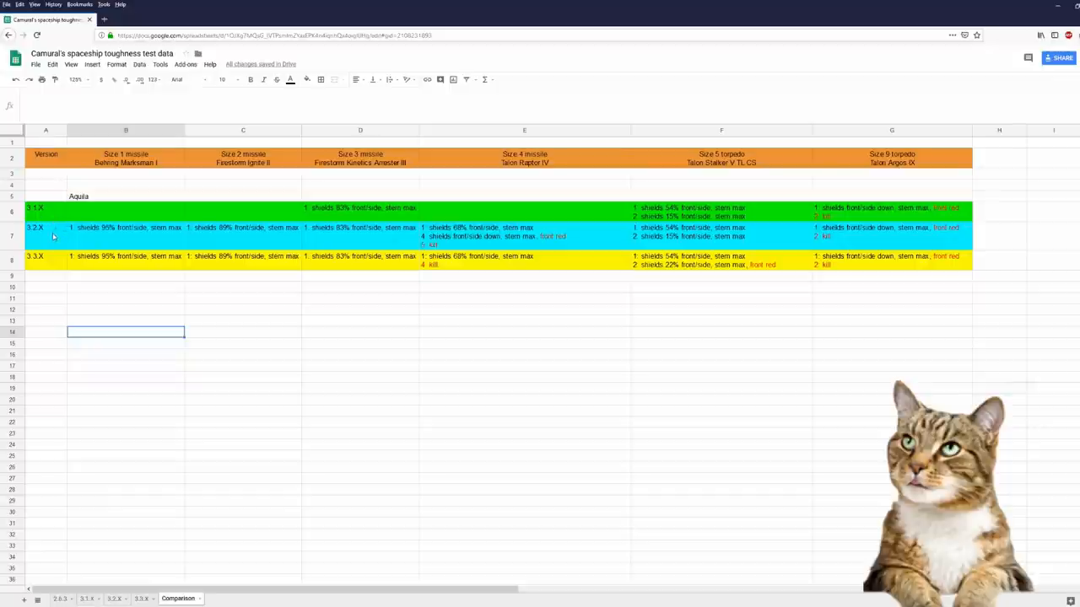
mouse_move(49, 261)
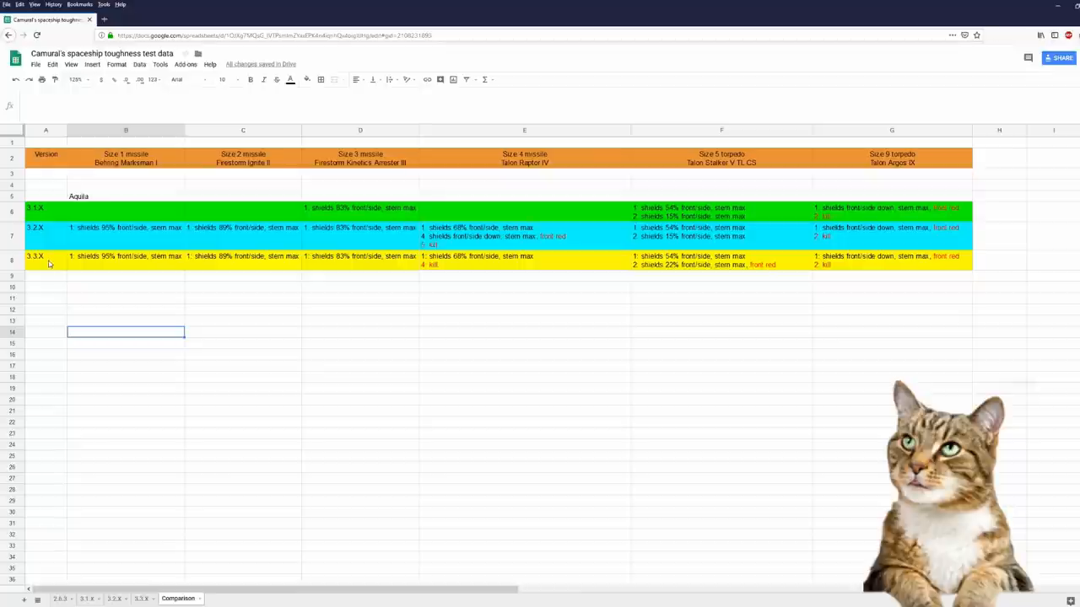
mouse_move(442, 327)
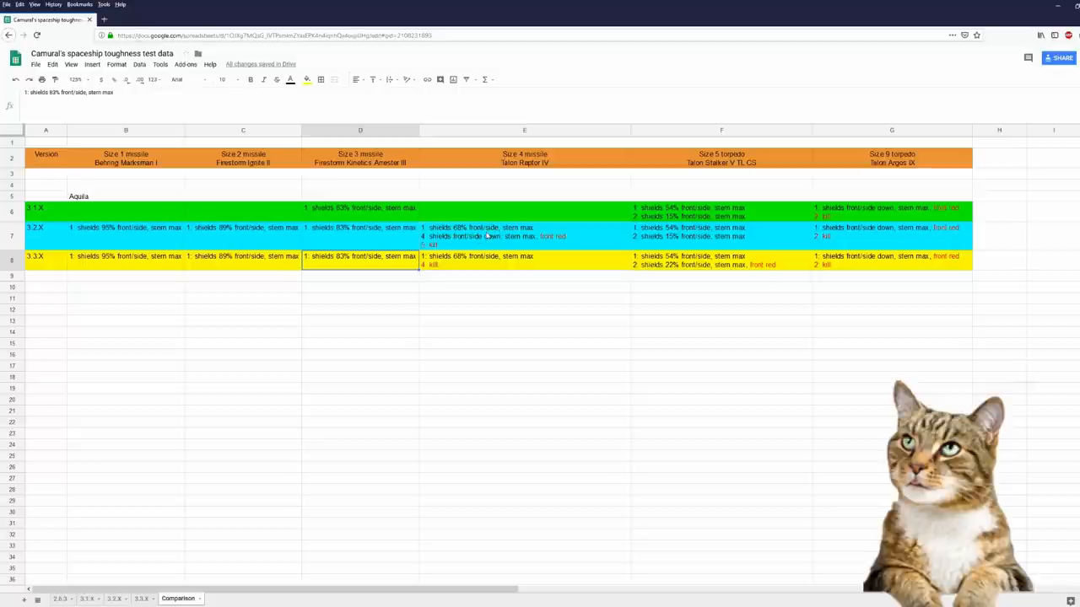
left_click(524, 228)
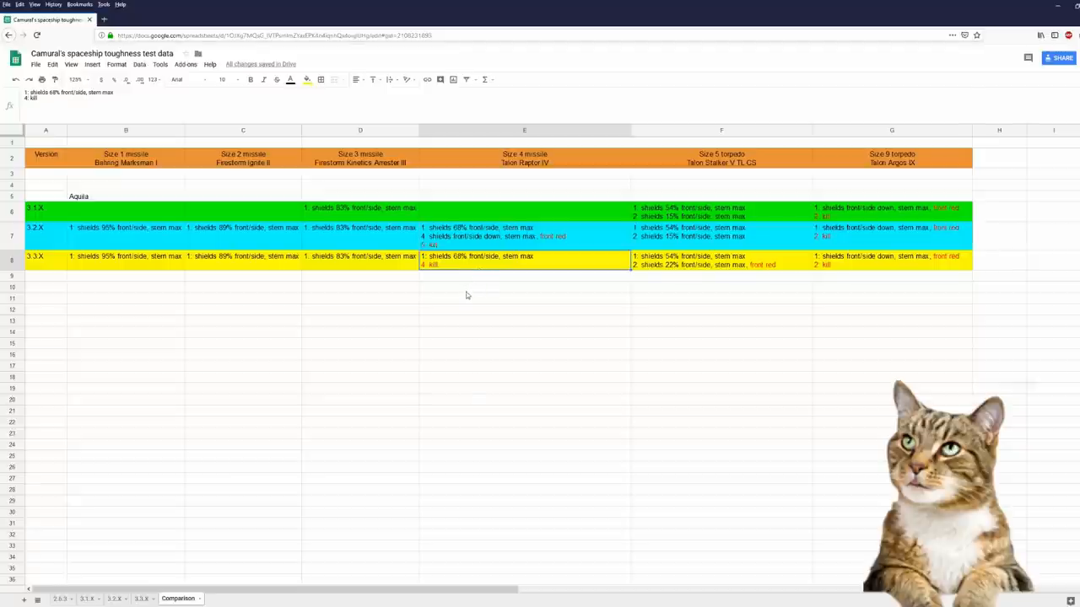
mouse_move(459, 289)
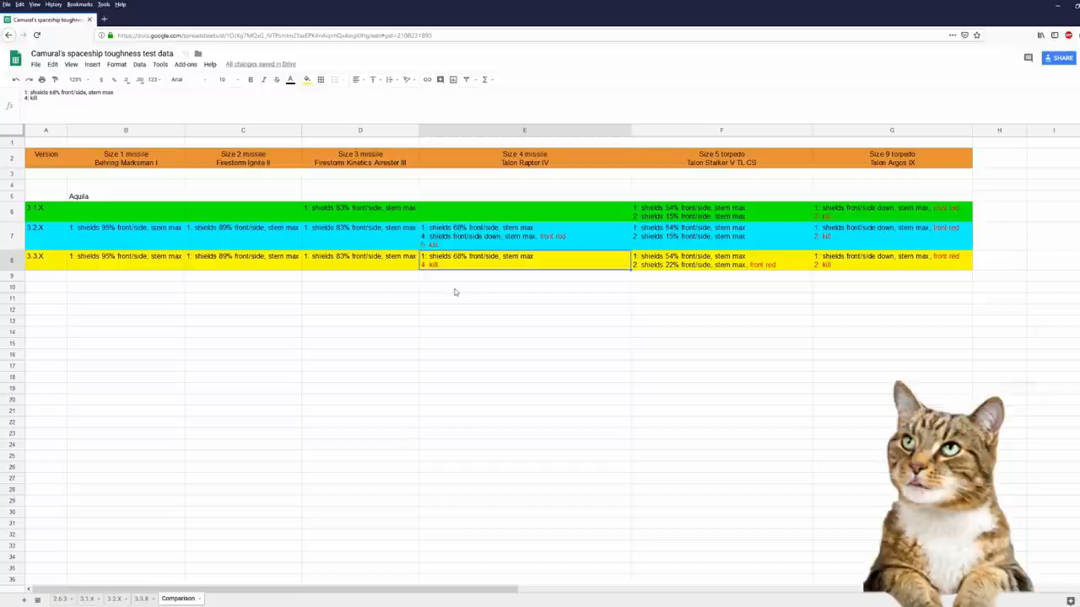
mouse_move(452, 292)
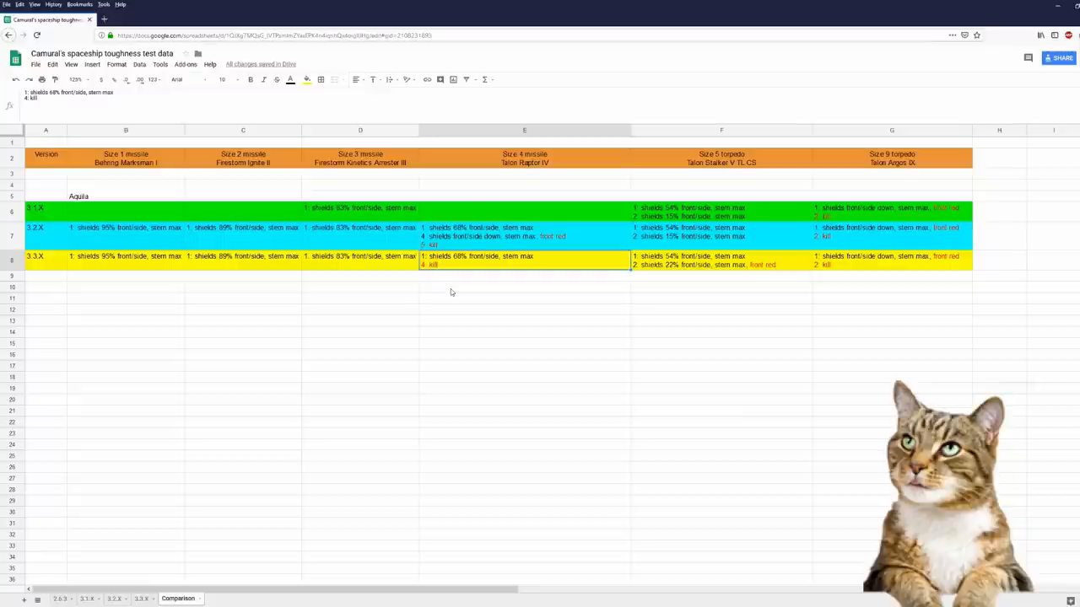
left_click(721, 185)
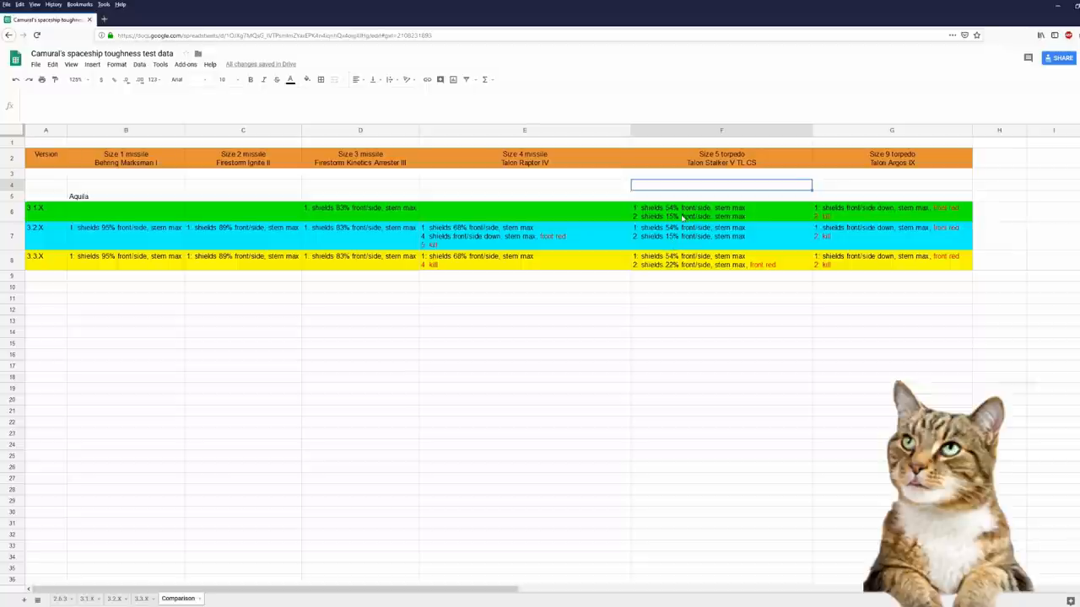
left_click(721, 232)
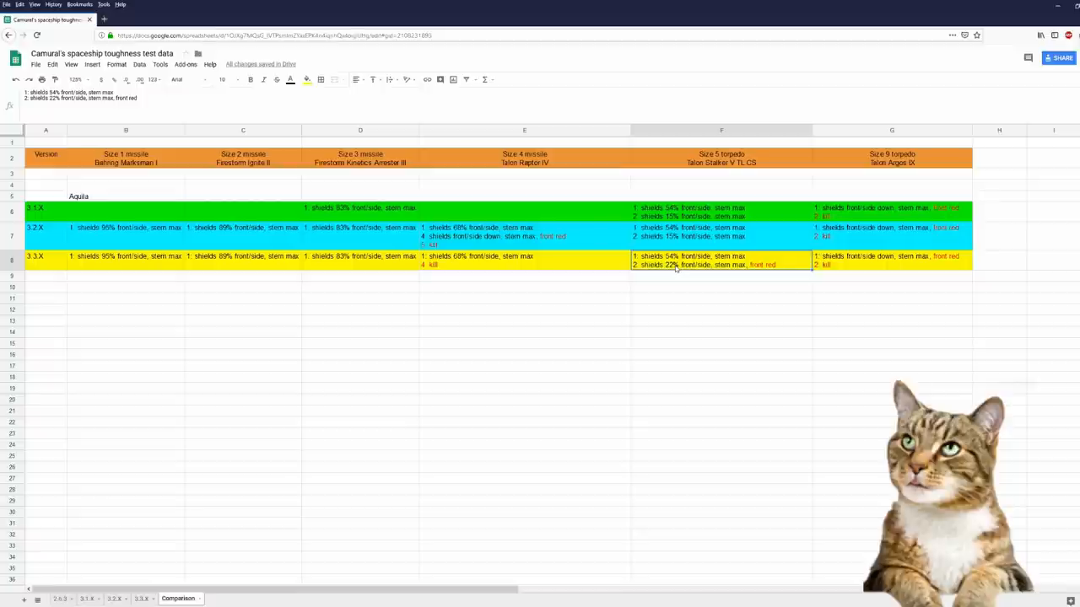
mouse_move(664, 275)
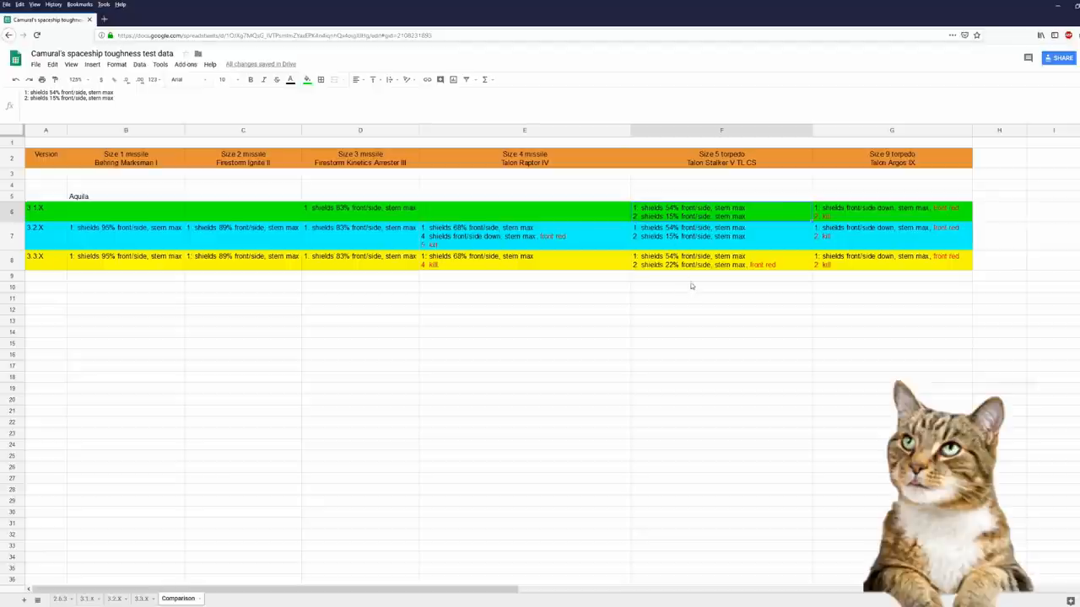
left_click(721, 276)
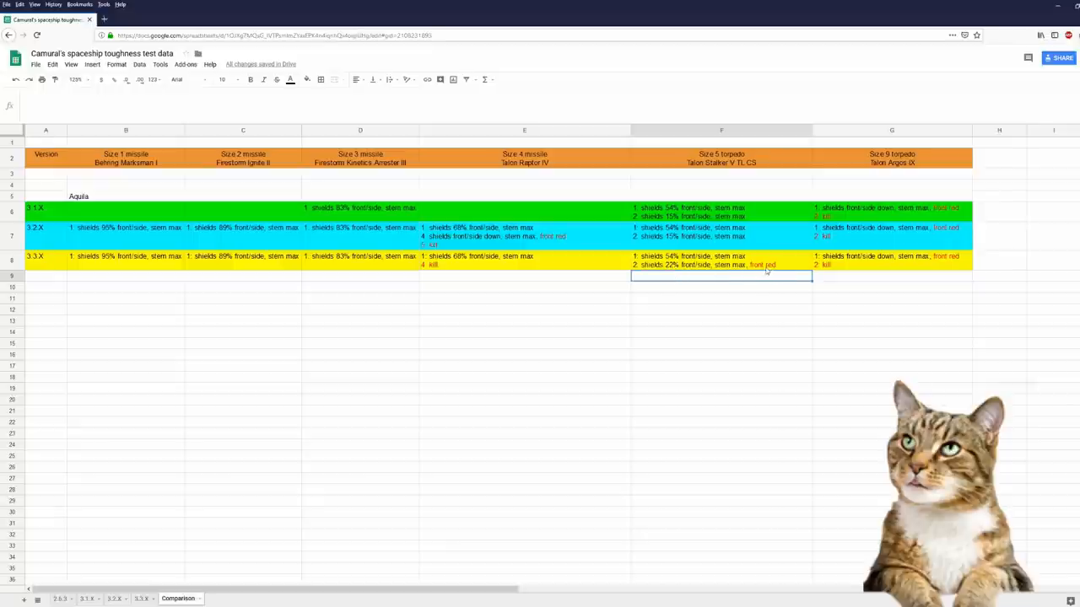
left_click(721, 287)
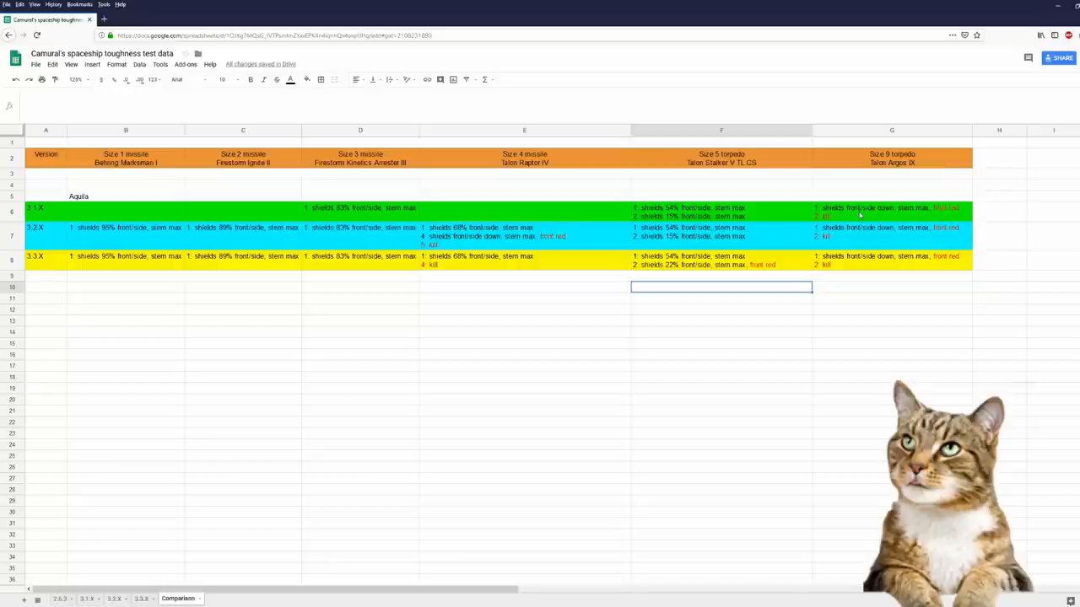
- Review the 3.2.X Size 9 torpedo result, then switch to the 2.6.3 results sheet
left_click(891, 211)
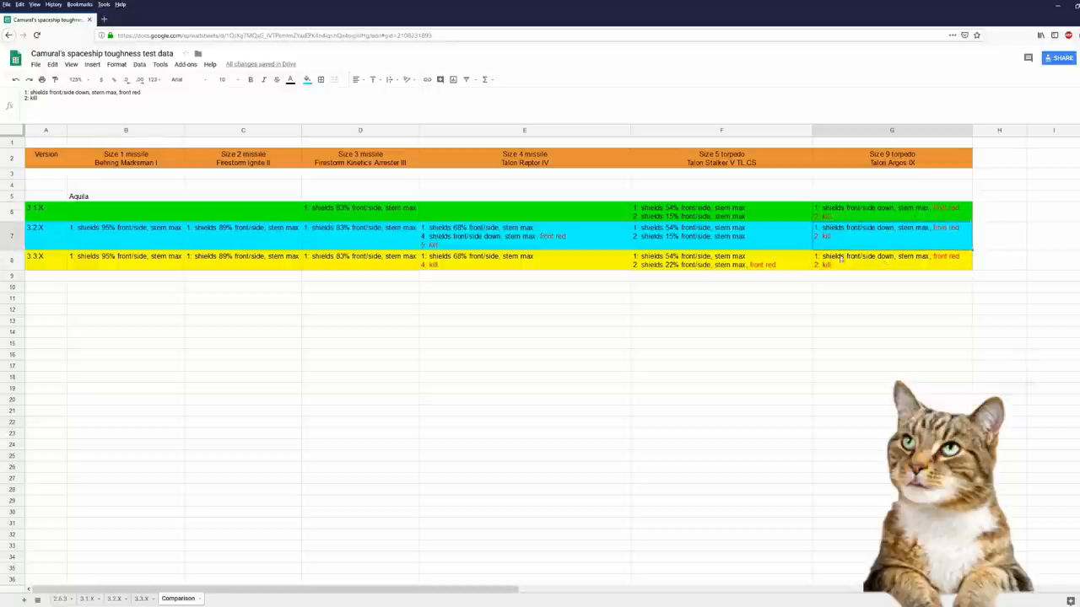
left_click(721, 309)
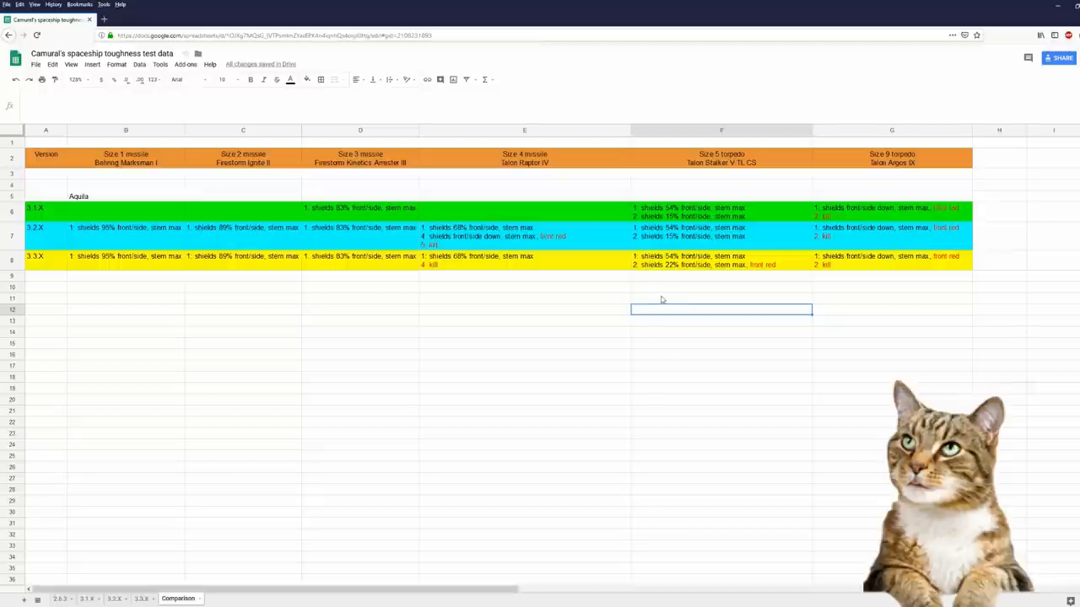
left_click(722, 297)
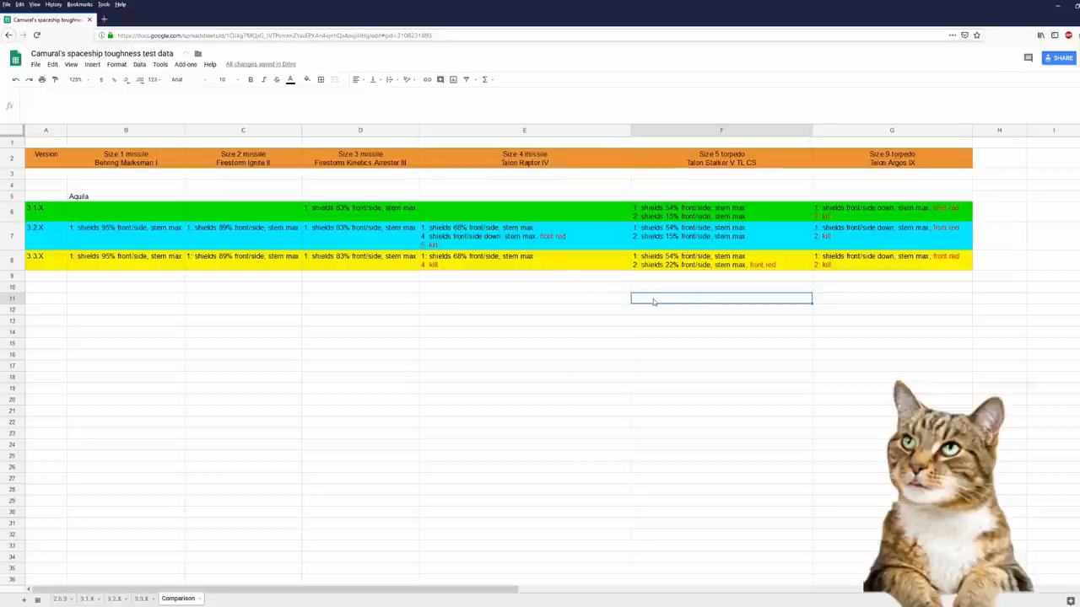
mouse_move(671, 302)
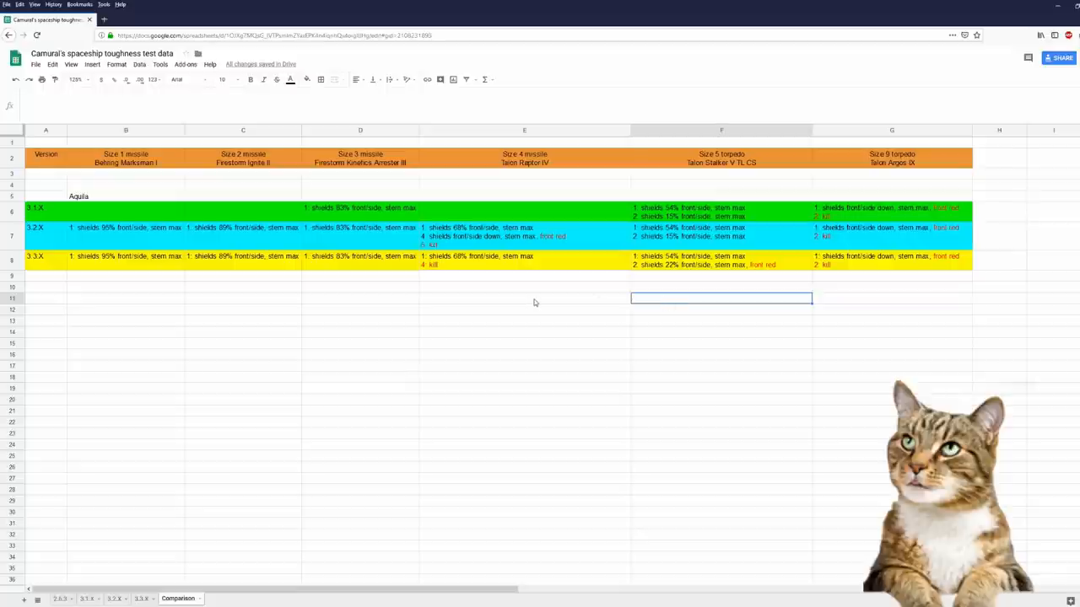
left_click(61, 598)
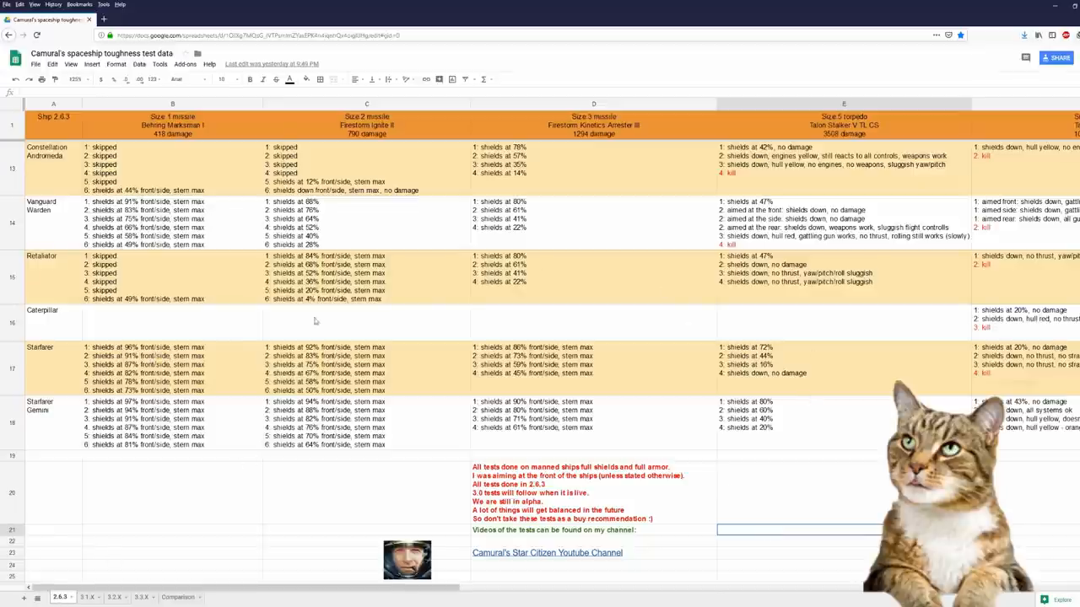
mouse_move(639, 302)
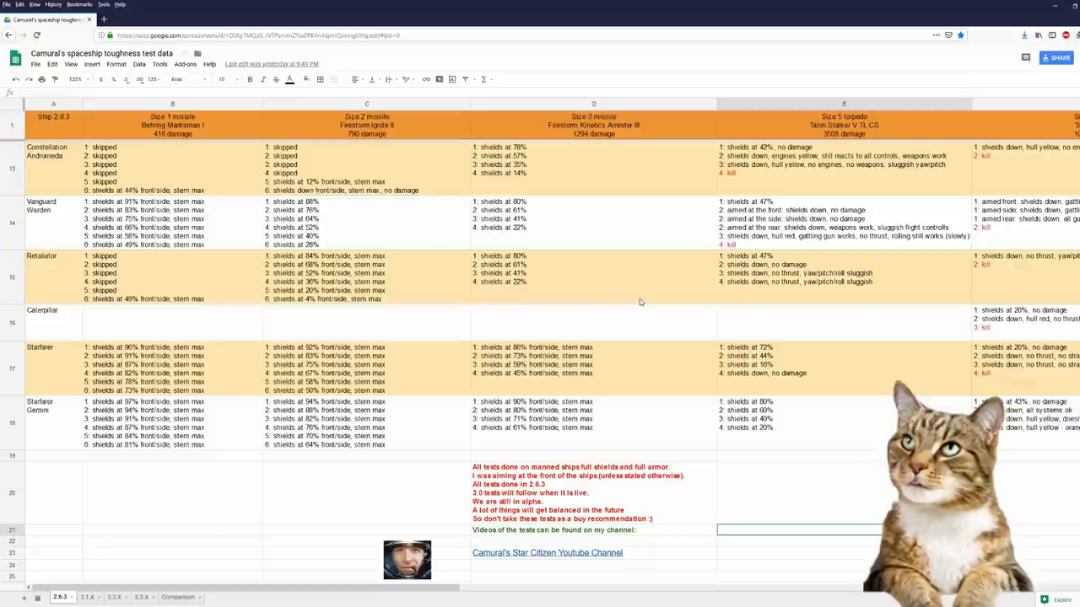
mouse_move(660, 337)
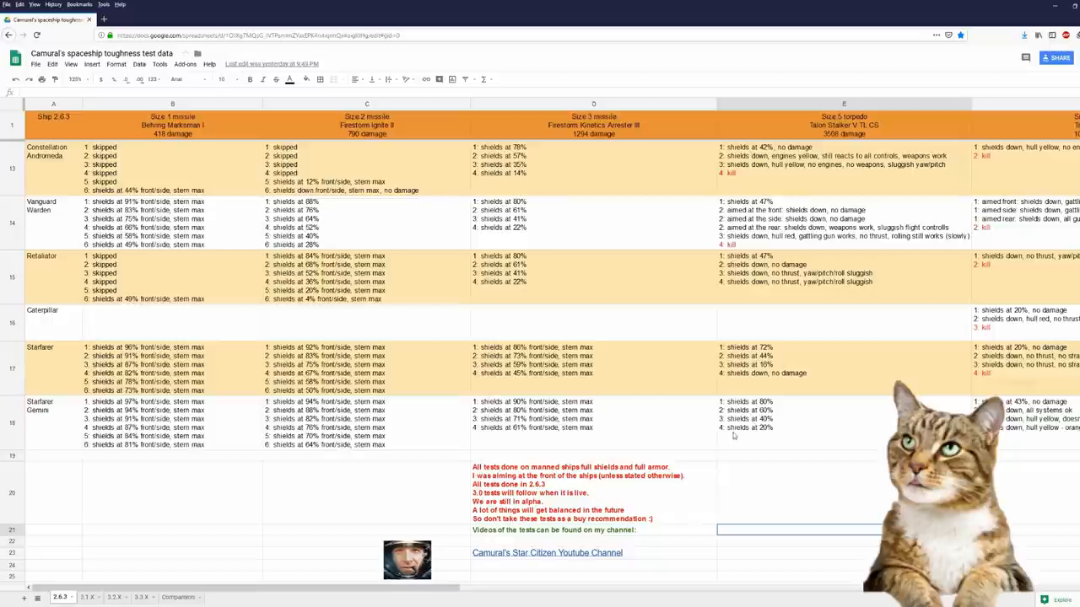
mouse_move(734, 436)
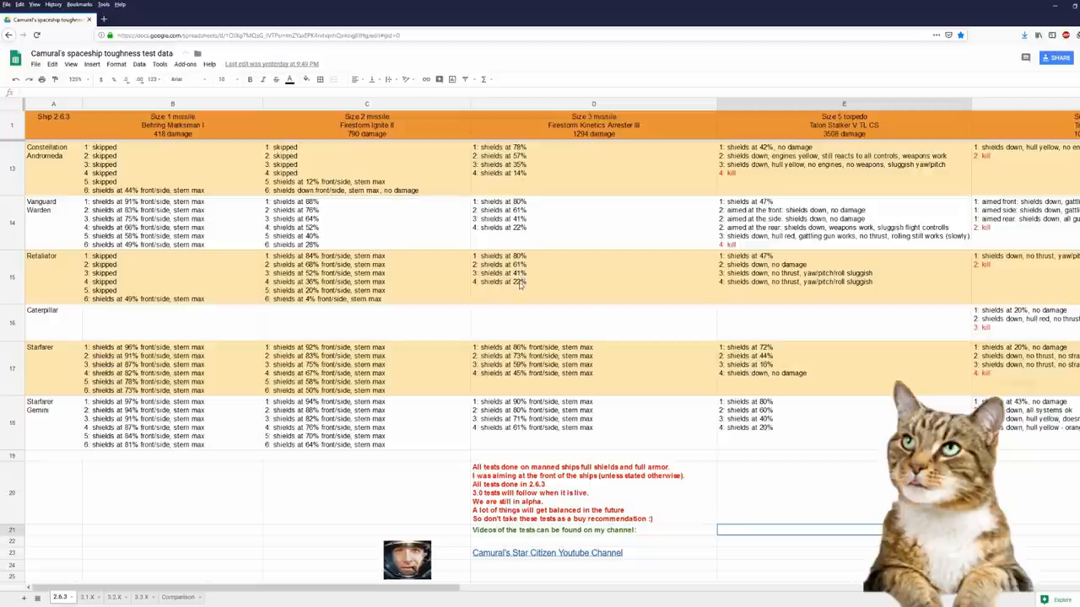
mouse_move(857, 373)
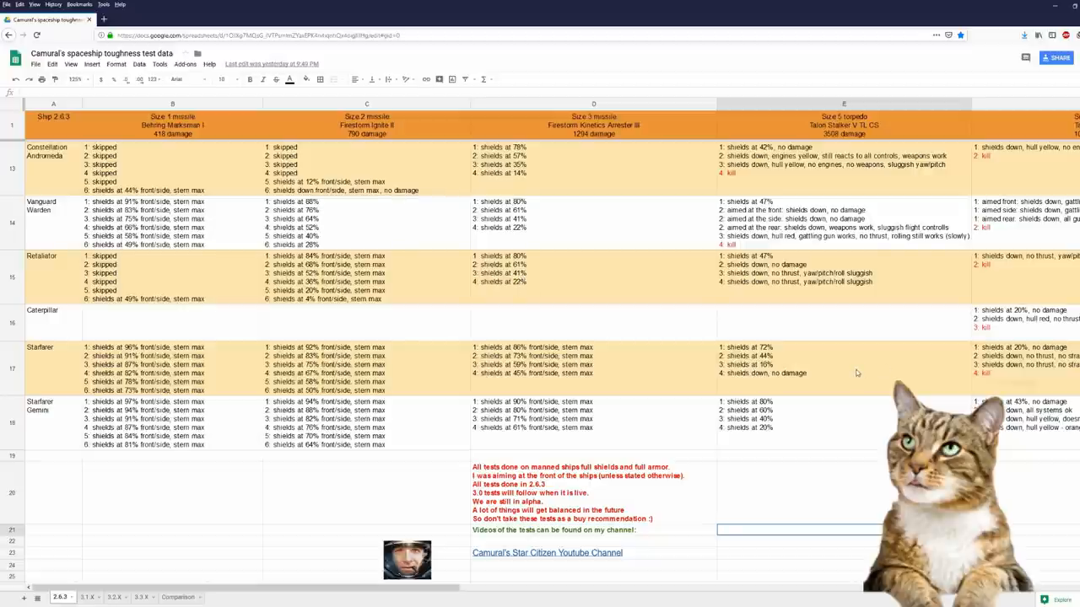
mouse_move(841, 379)
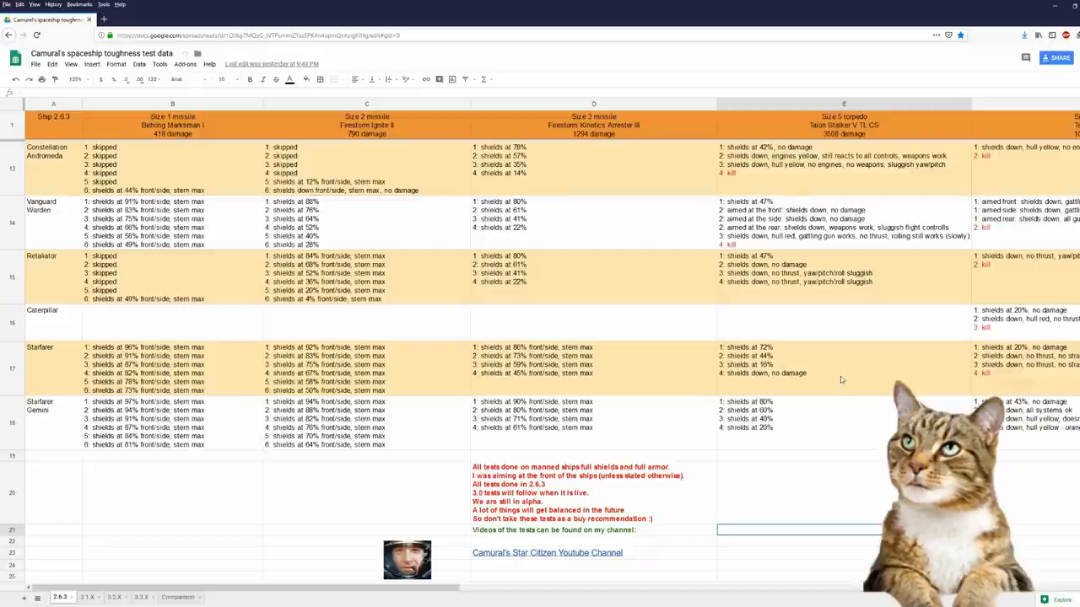
mouse_move(832, 367)
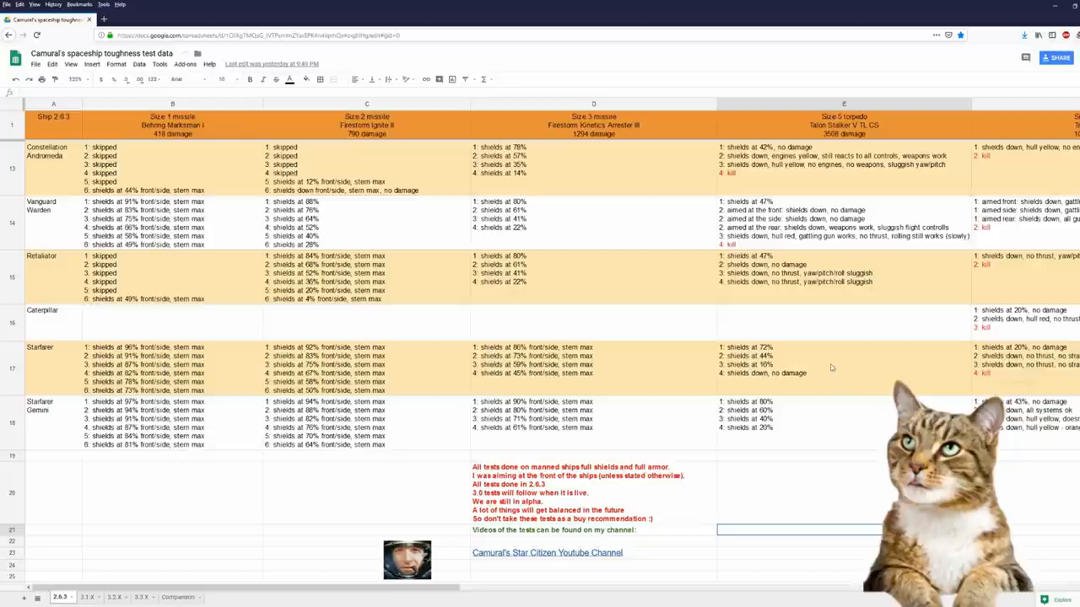
left_click(177, 597)
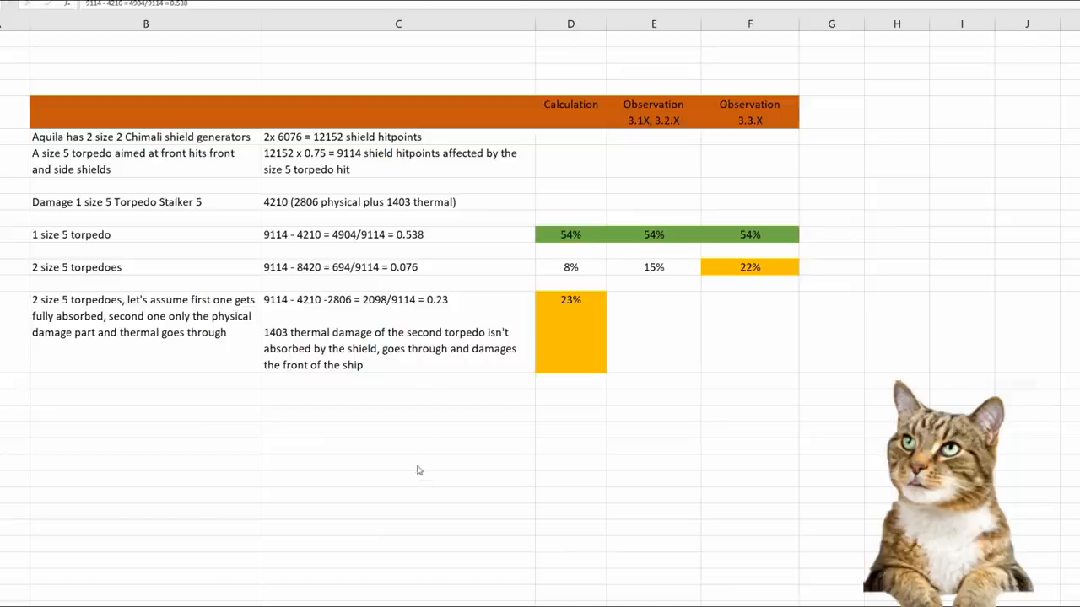
left_click(398, 460)
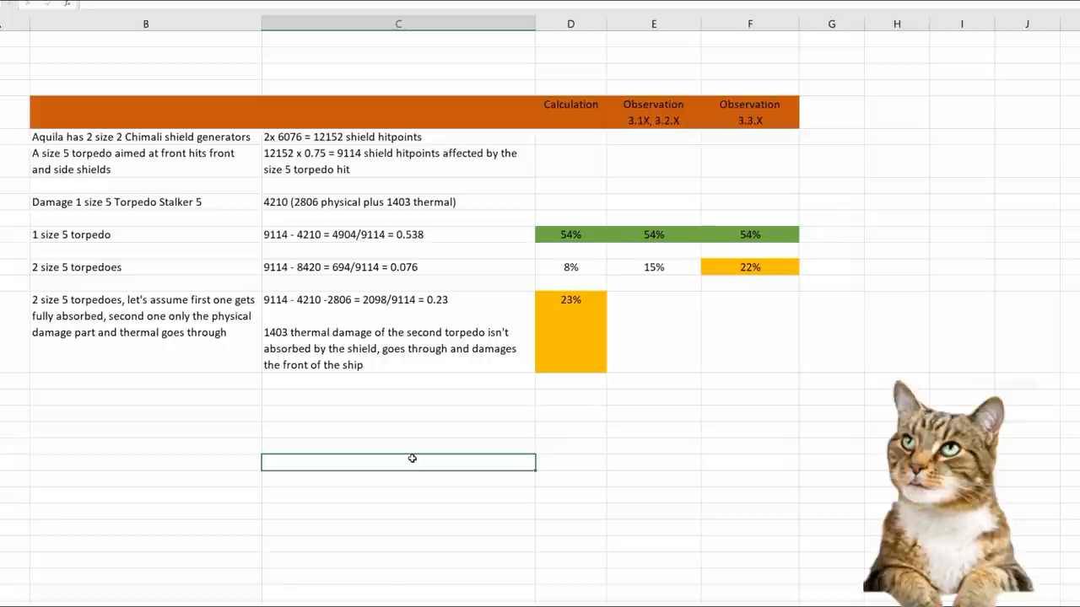
mouse_move(376, 161)
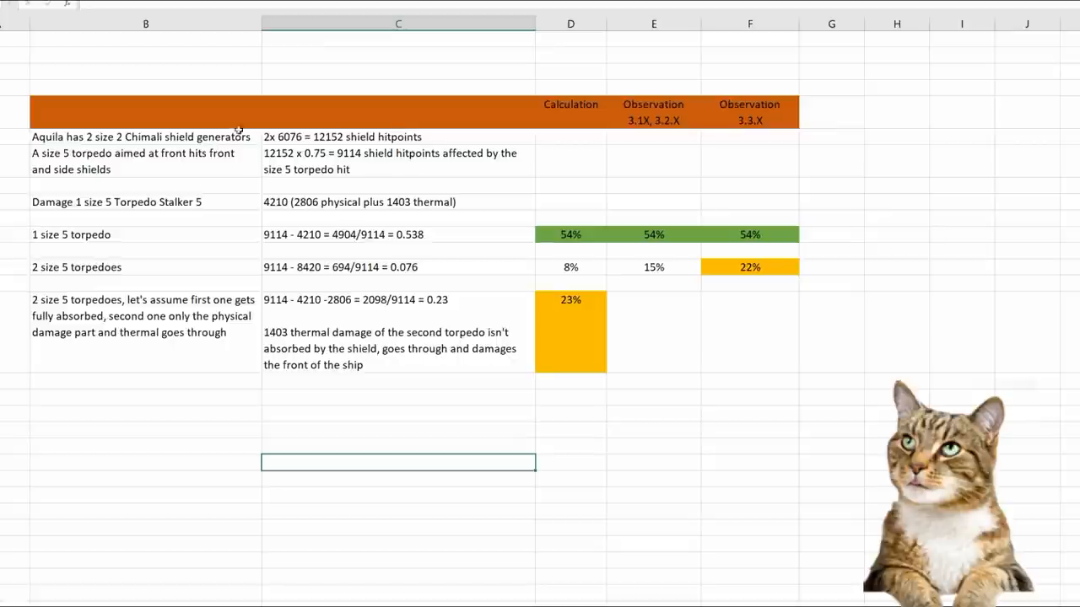
mouse_move(116, 146)
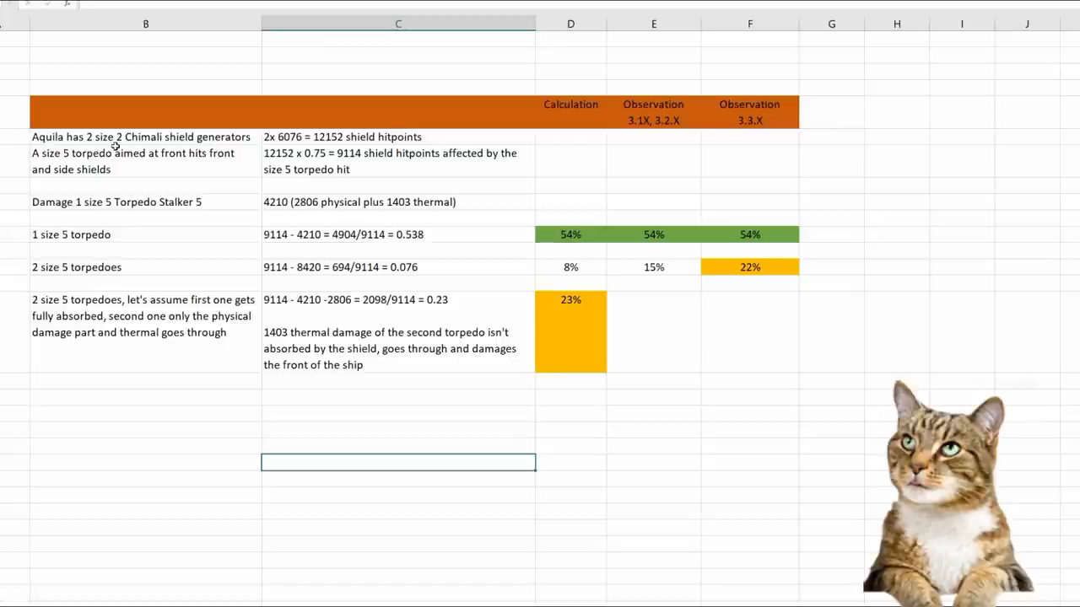
mouse_move(178, 135)
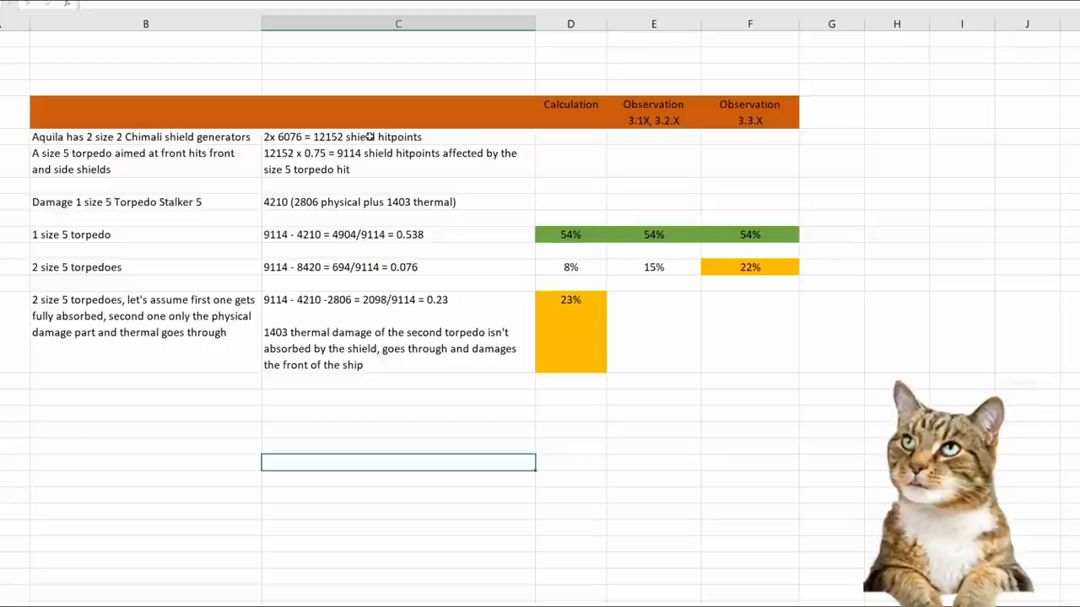
left_click(398, 411)
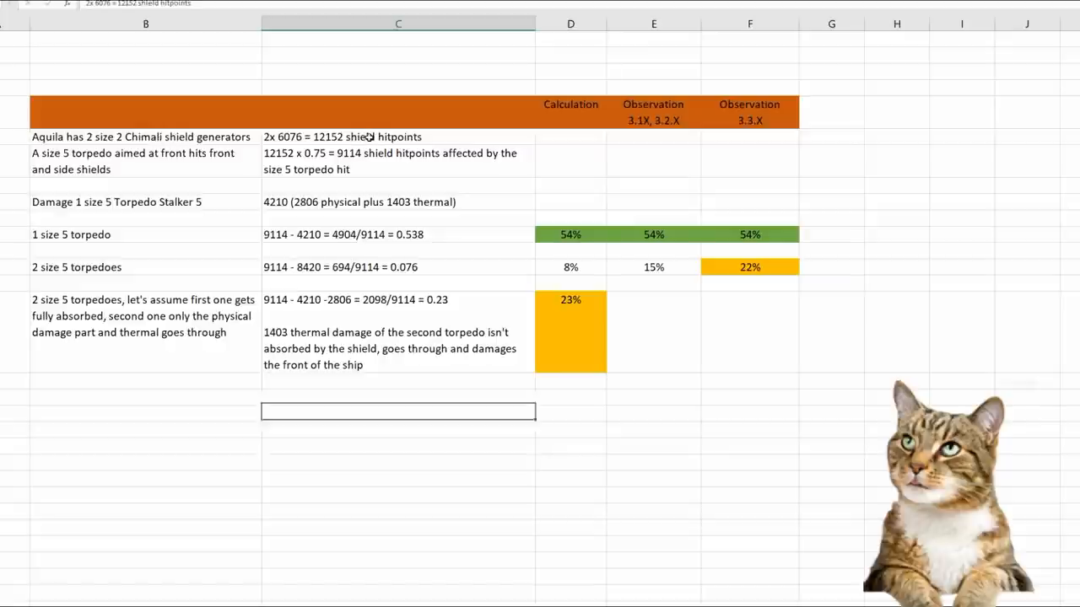
left_click(398, 136)
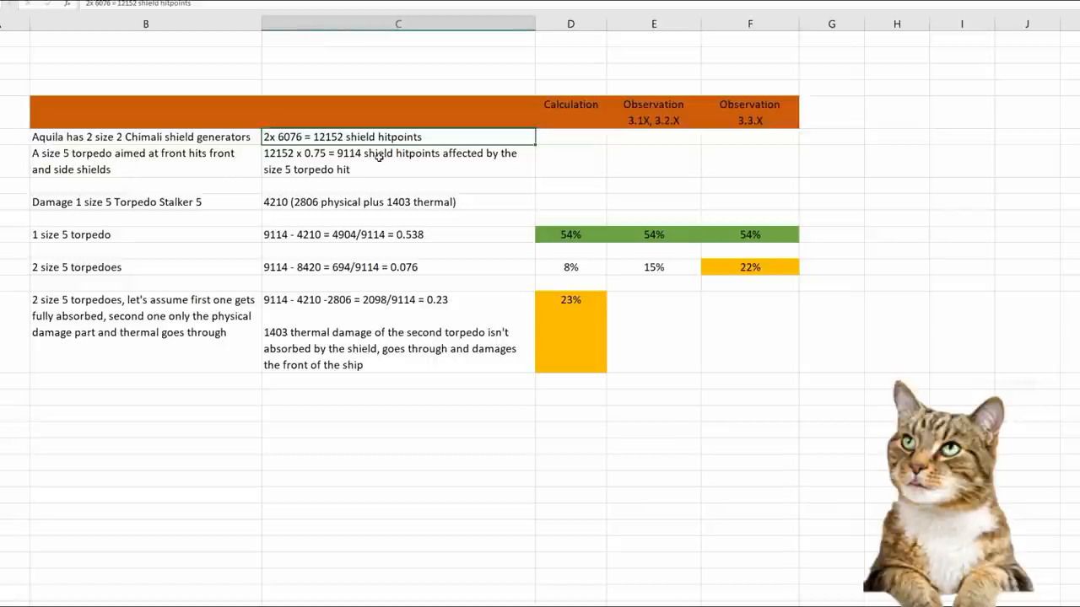
mouse_move(378, 170)
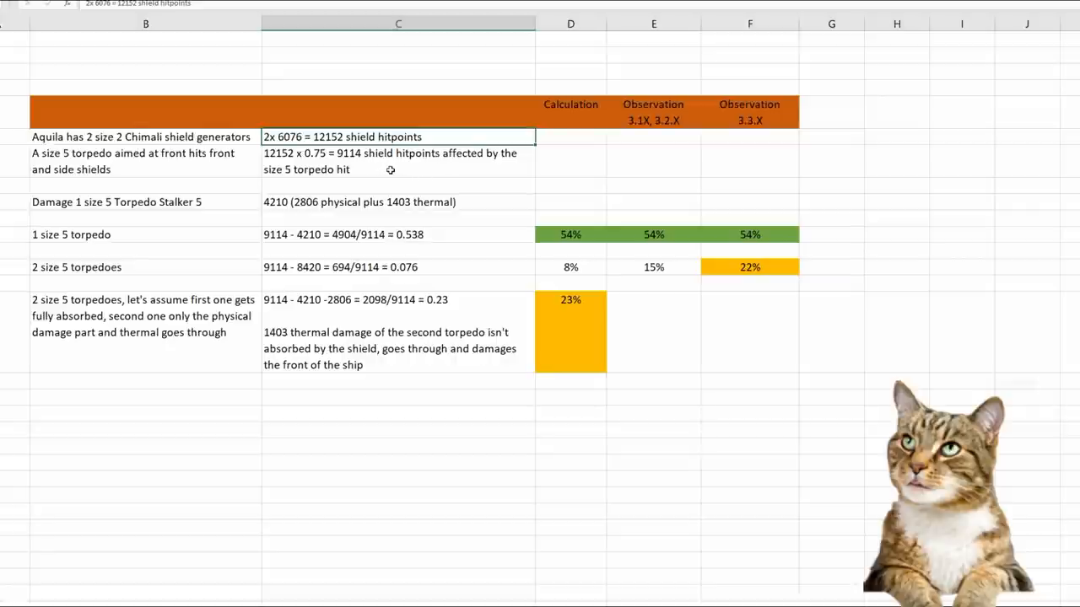
left_click(396, 161)
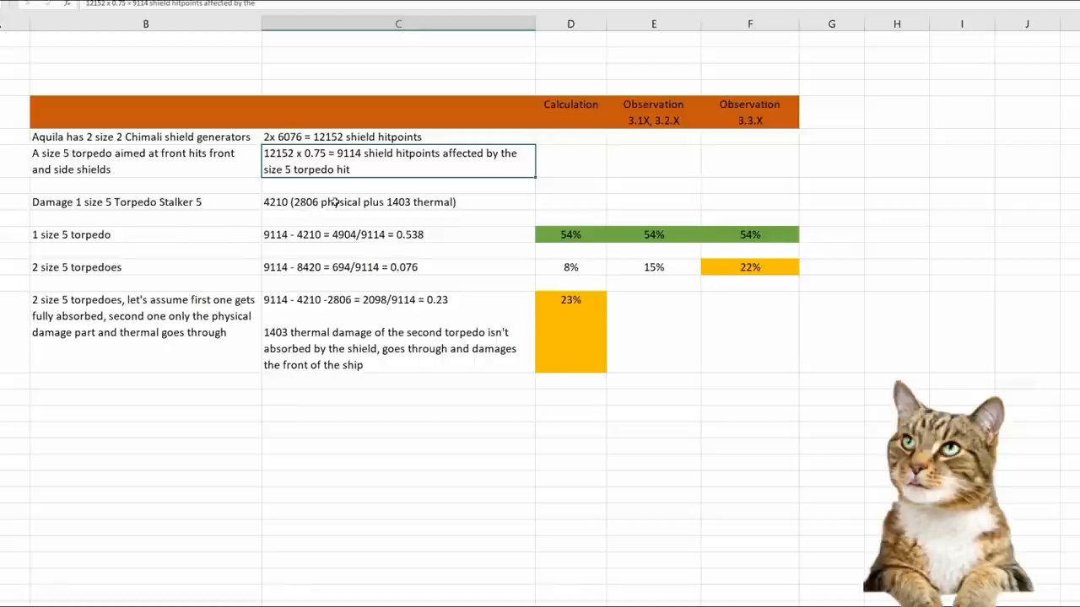
mouse_move(421, 201)
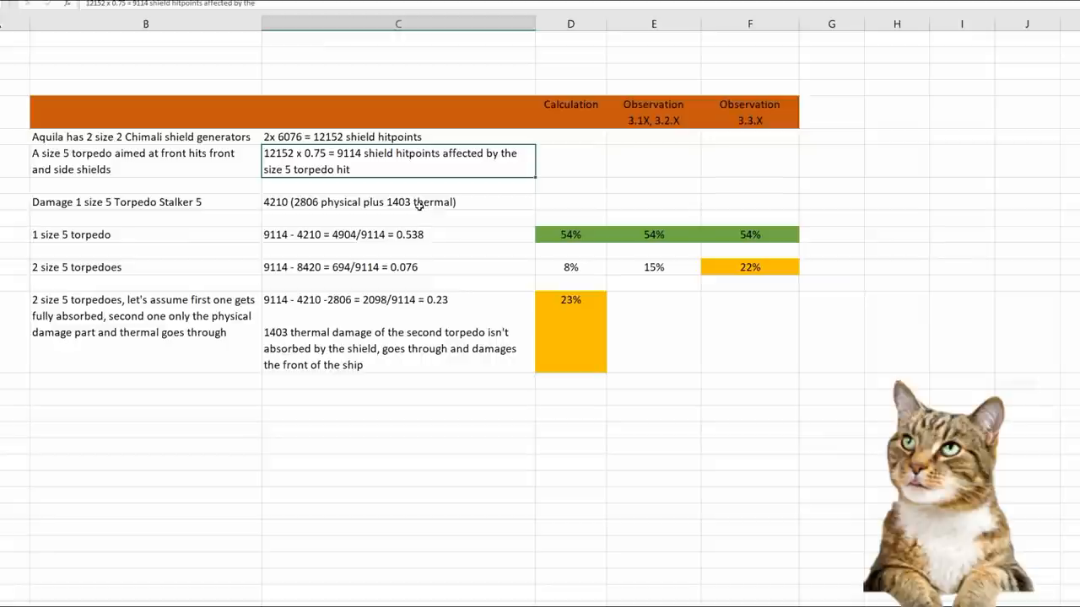
mouse_move(219, 234)
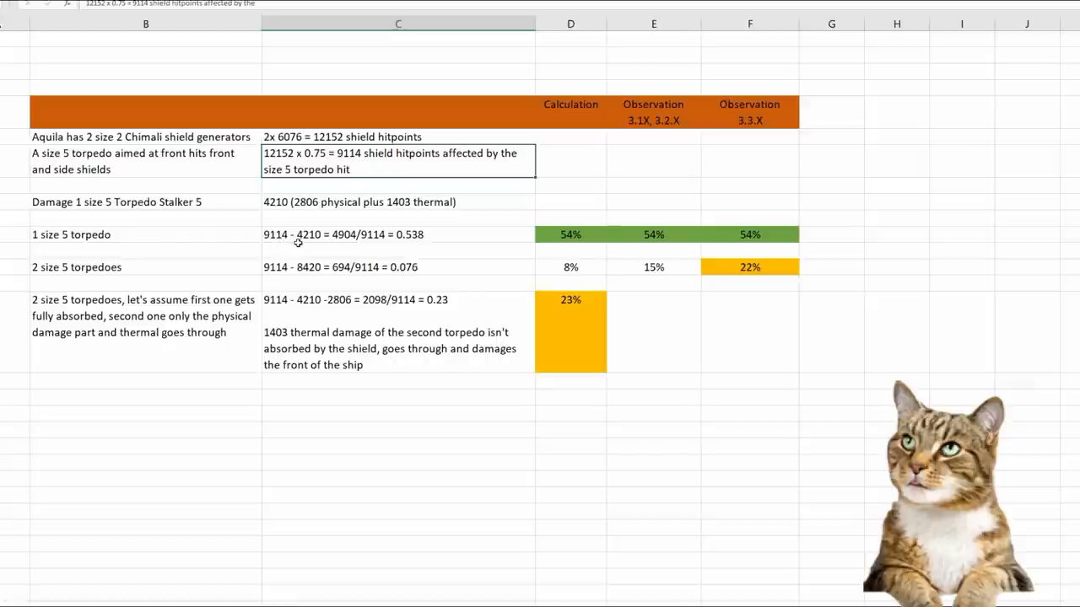
mouse_move(330, 249)
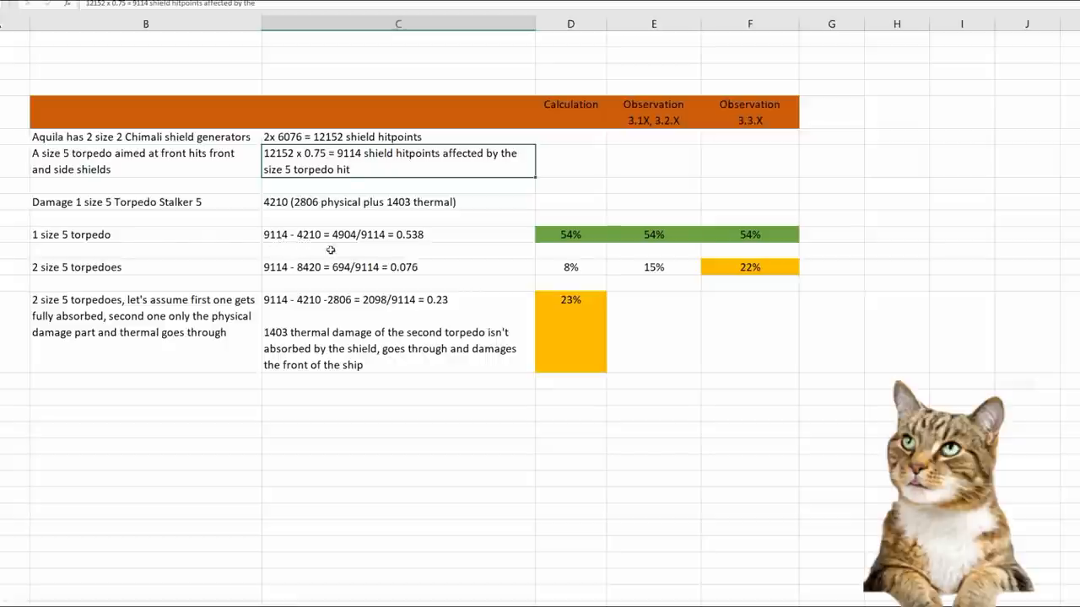
mouse_move(337, 240)
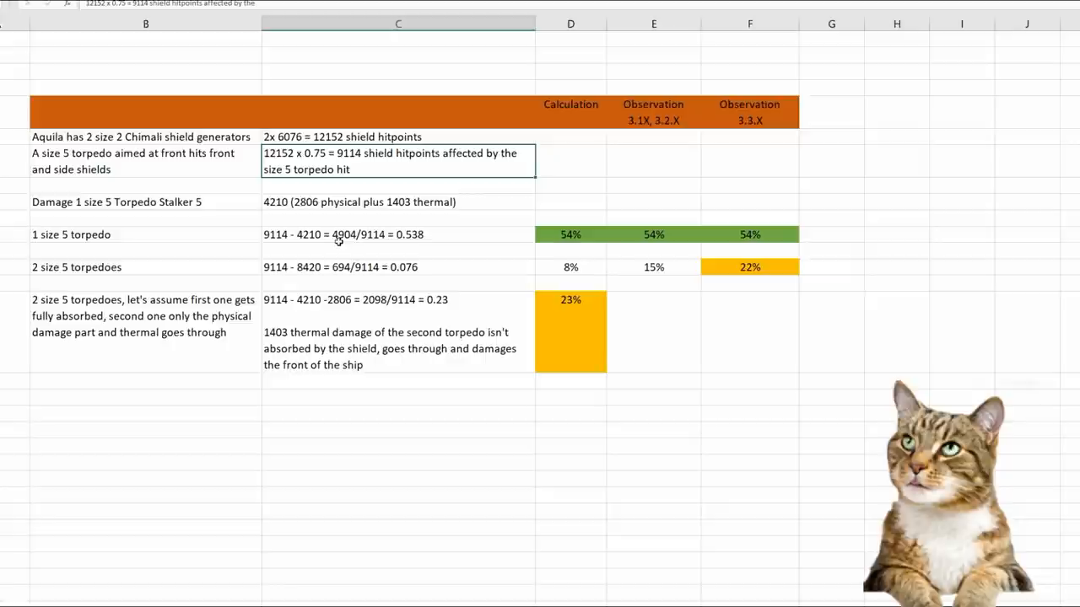
mouse_move(369, 243)
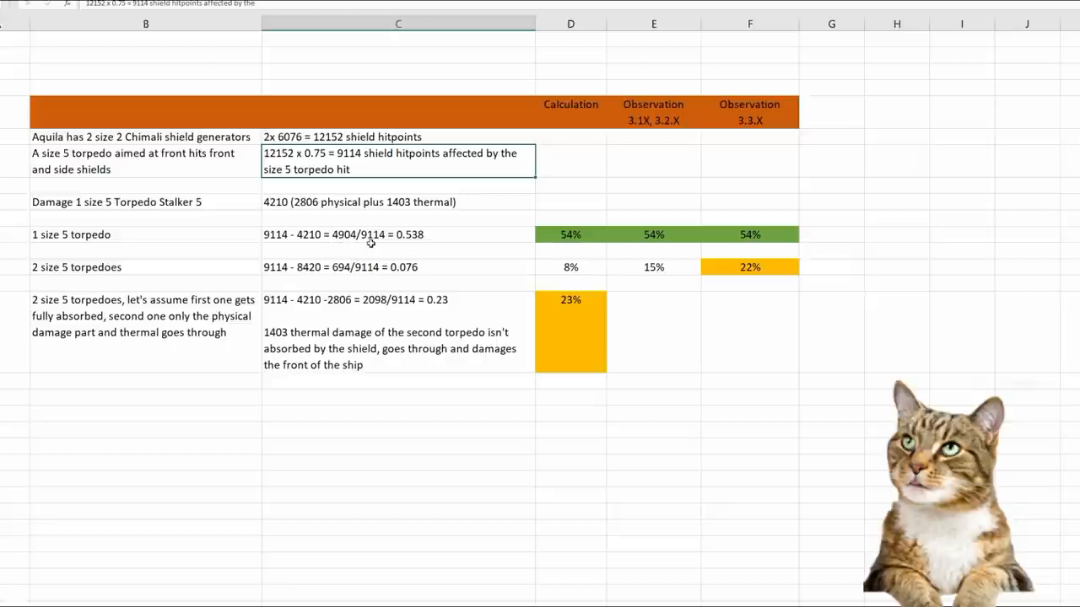
mouse_move(404, 243)
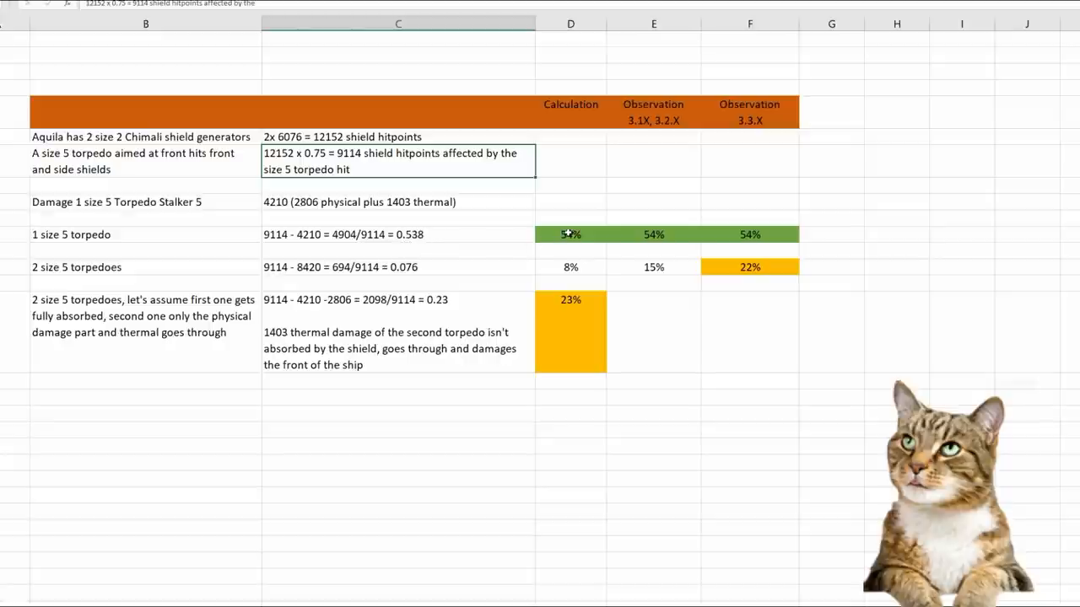
left_click(570, 235)
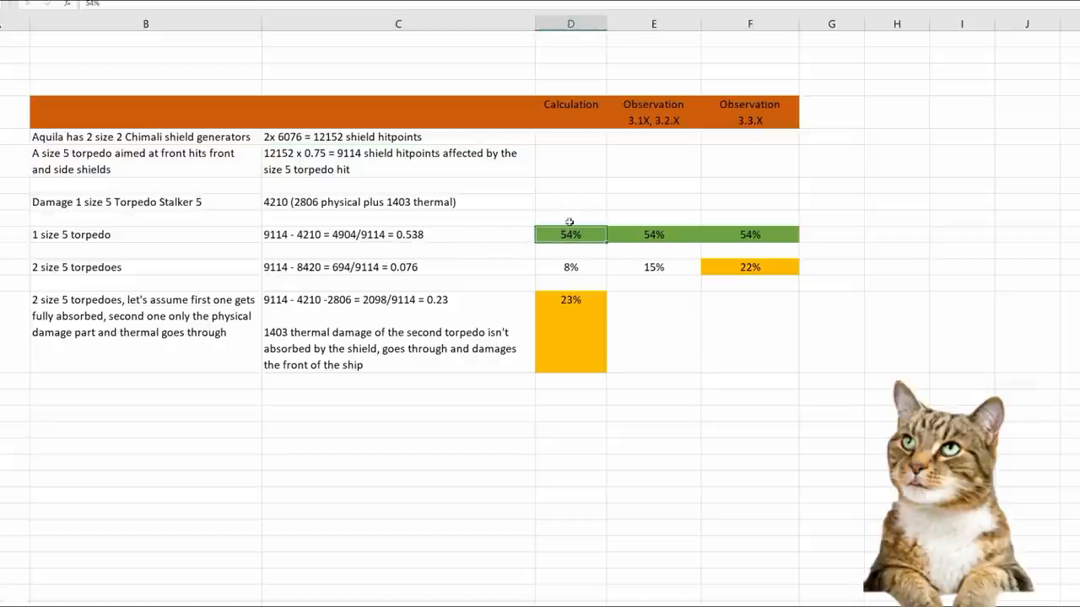
mouse_move(655, 161)
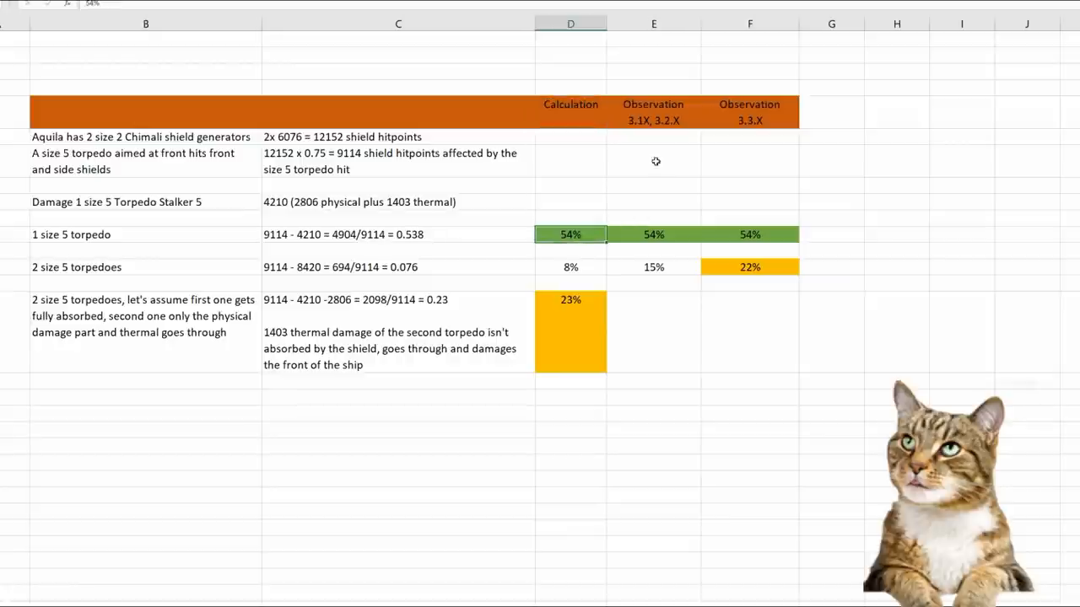
left_click(653, 234)
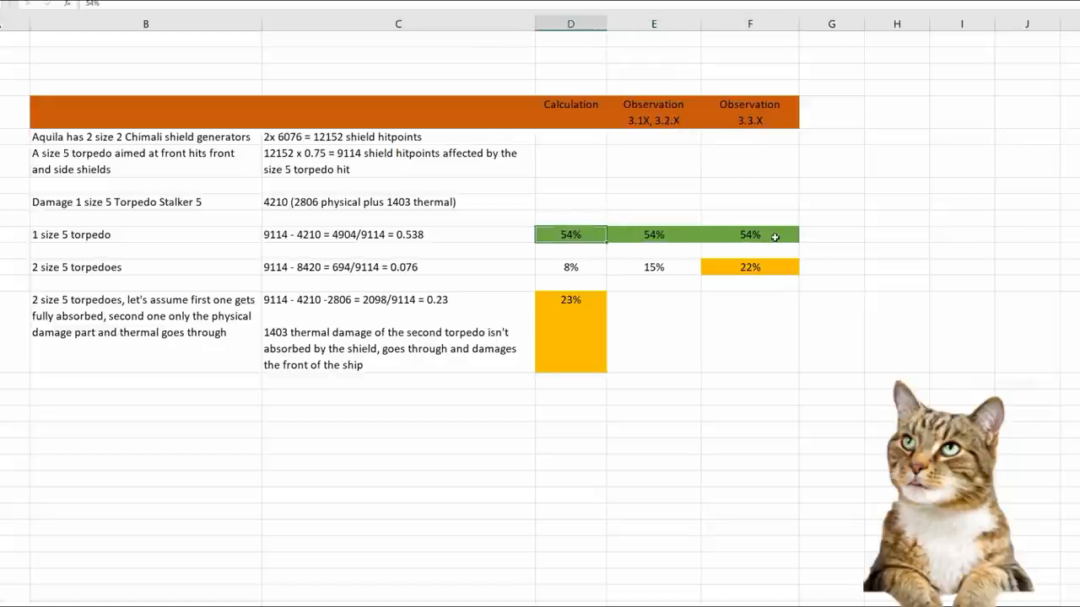
left_click(145, 267)
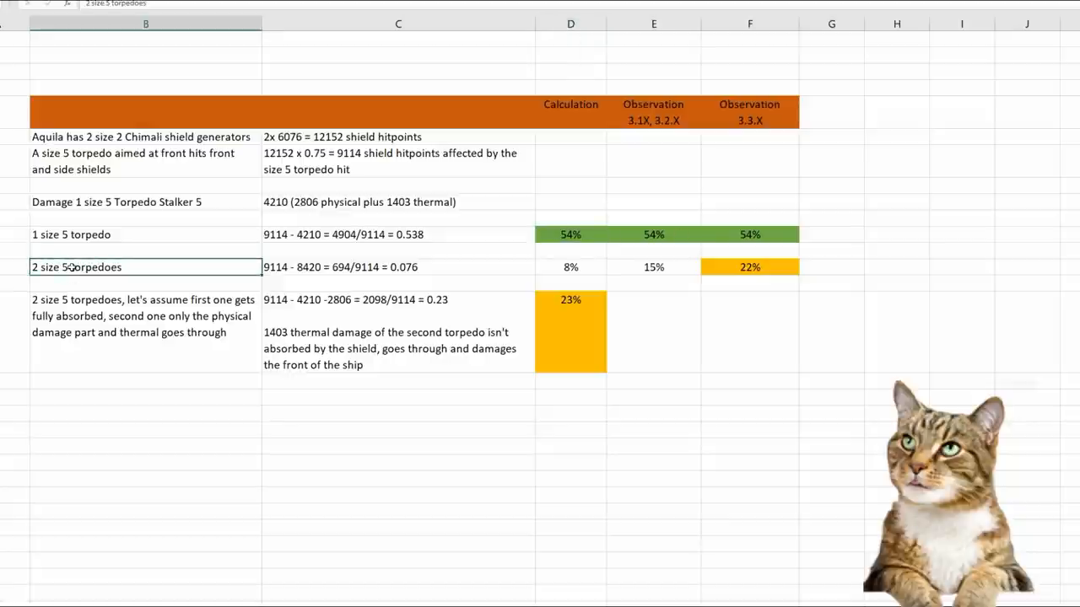
mouse_move(297, 270)
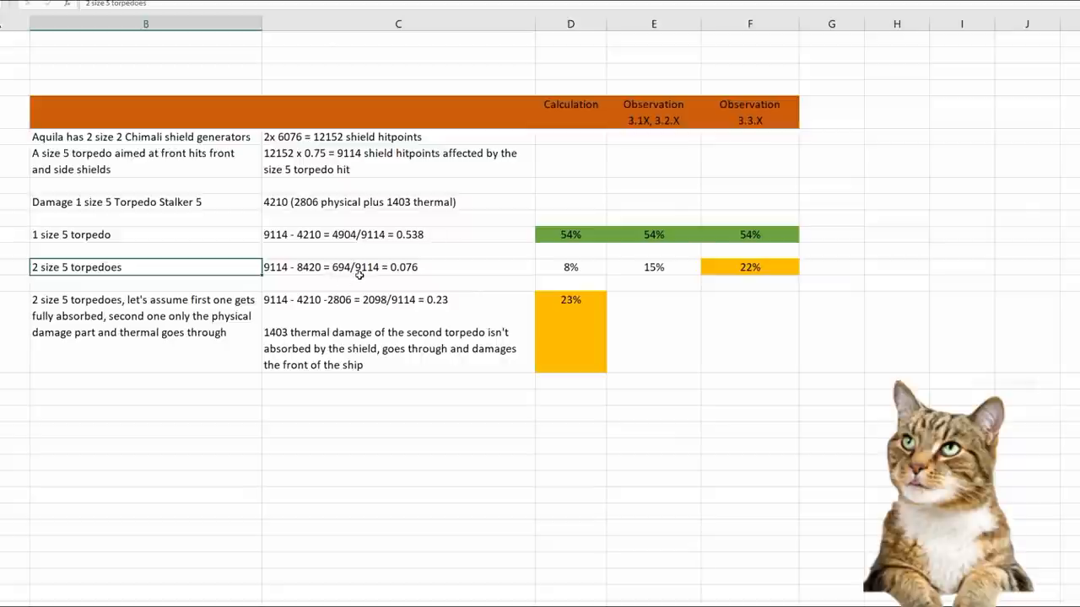
mouse_move(410, 277)
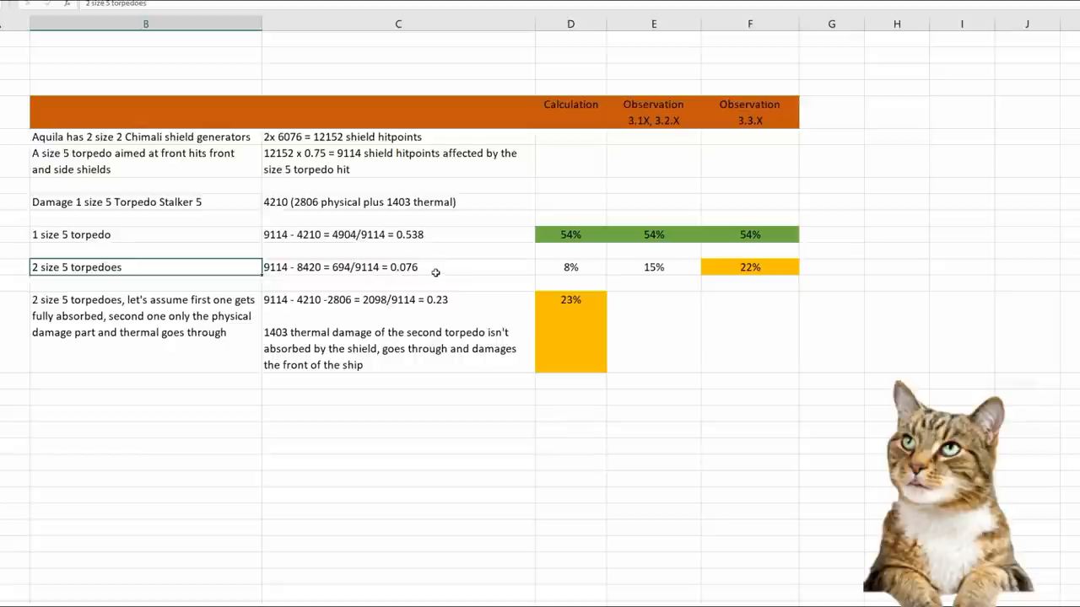
mouse_move(568, 268)
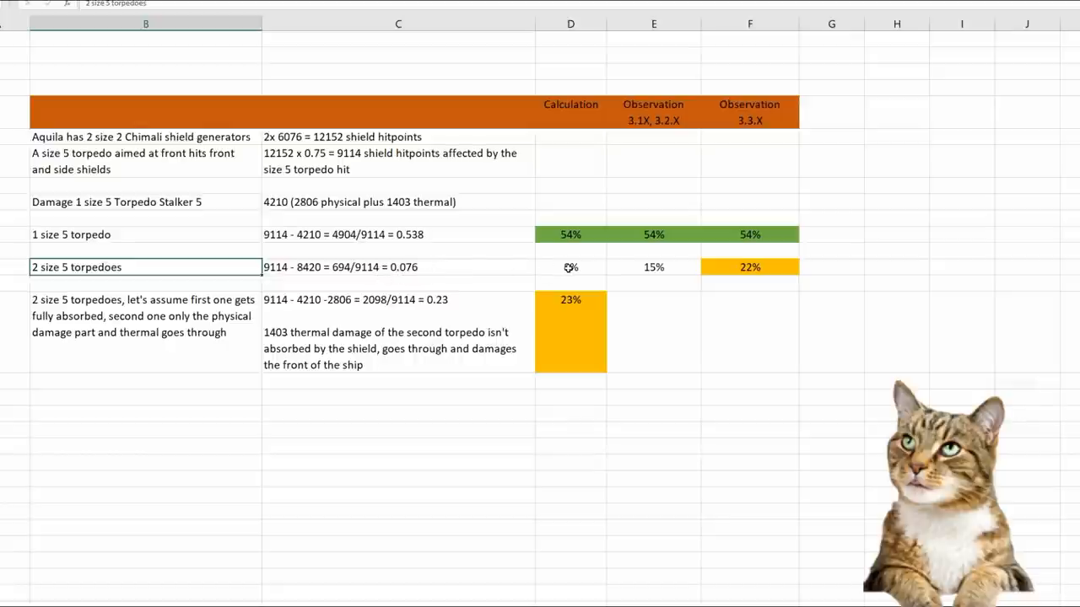
left_click(571, 268)
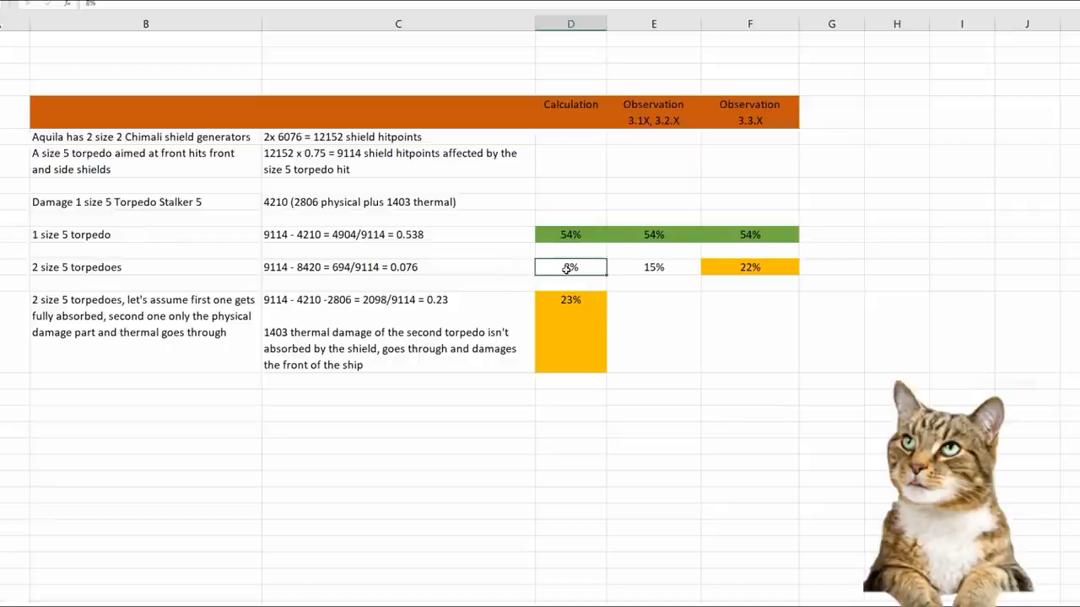
left_click(653, 268)
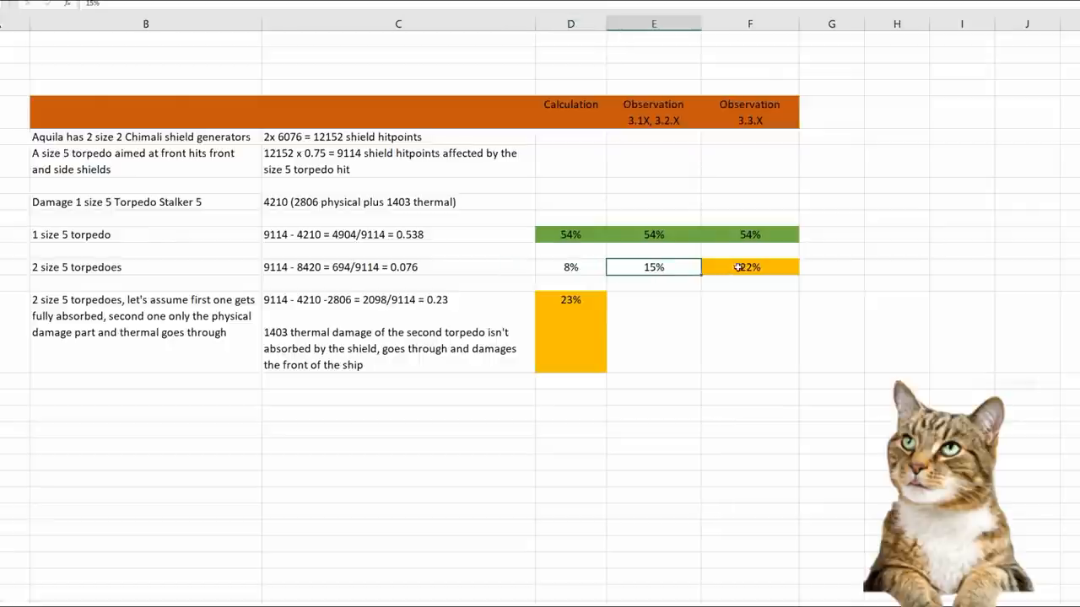
left_click(570, 267)
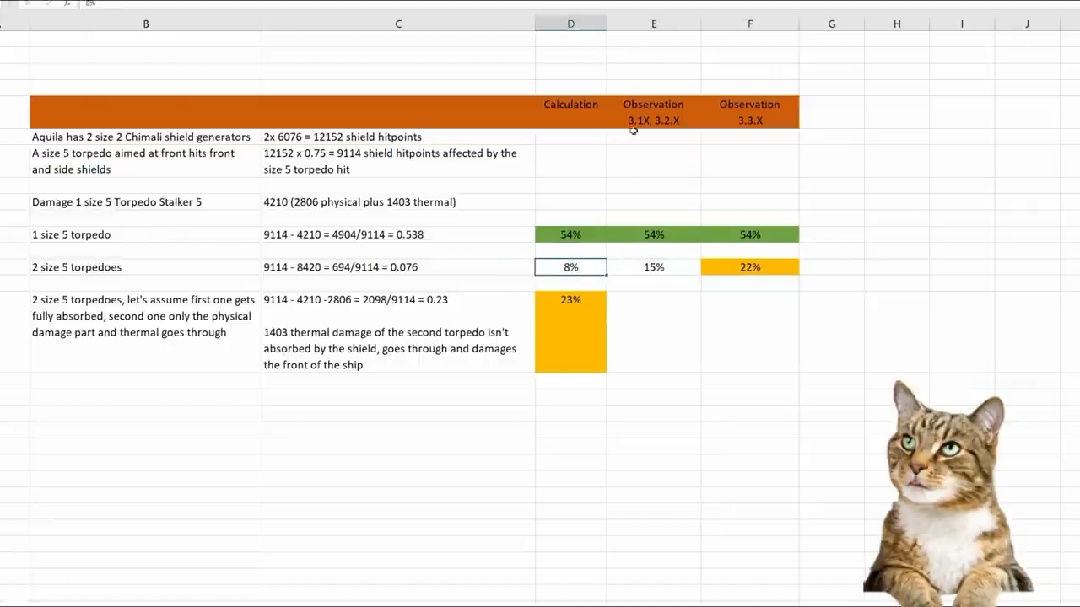
left_click(653, 267)
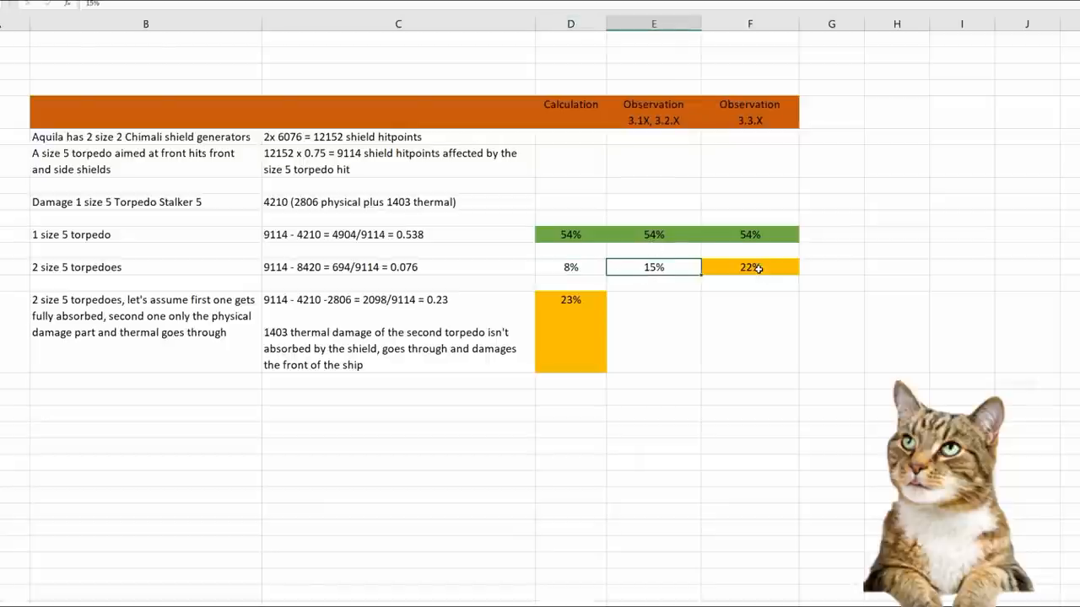
left_click(749, 266)
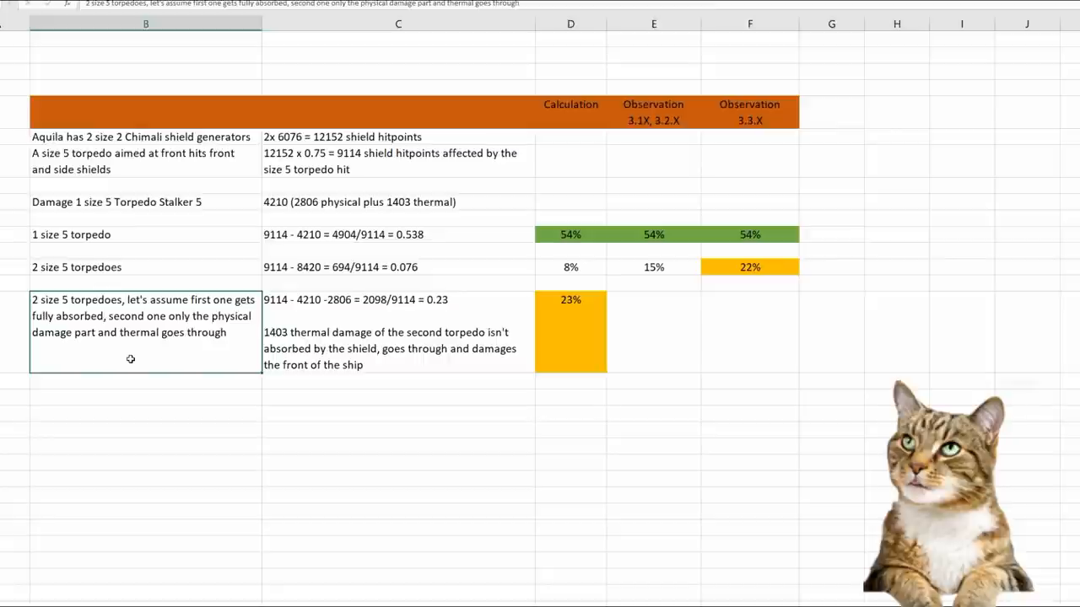
mouse_move(273, 124)
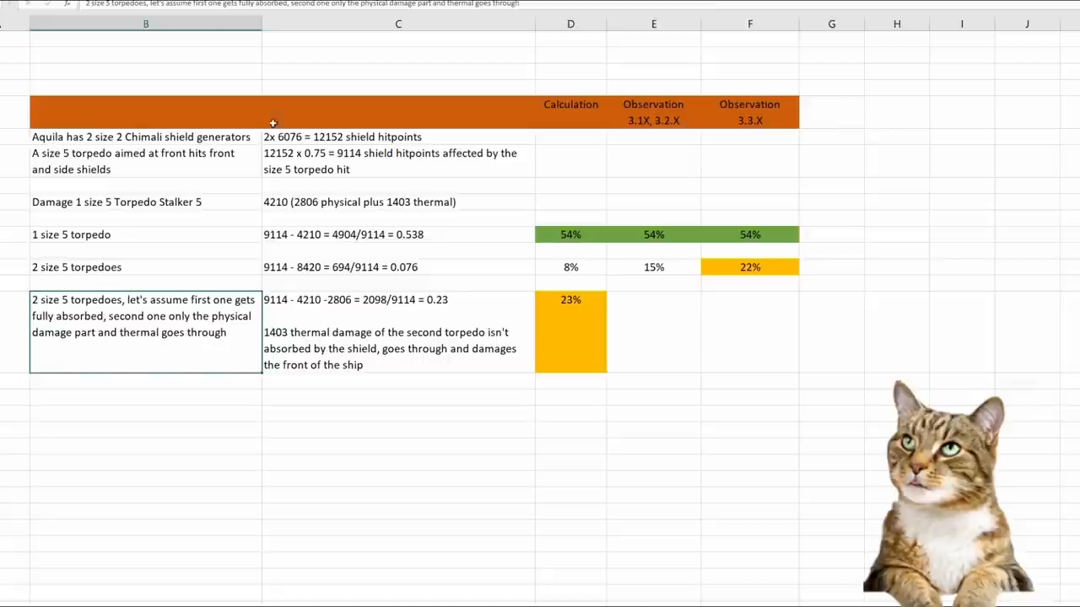
left_click(570, 329)
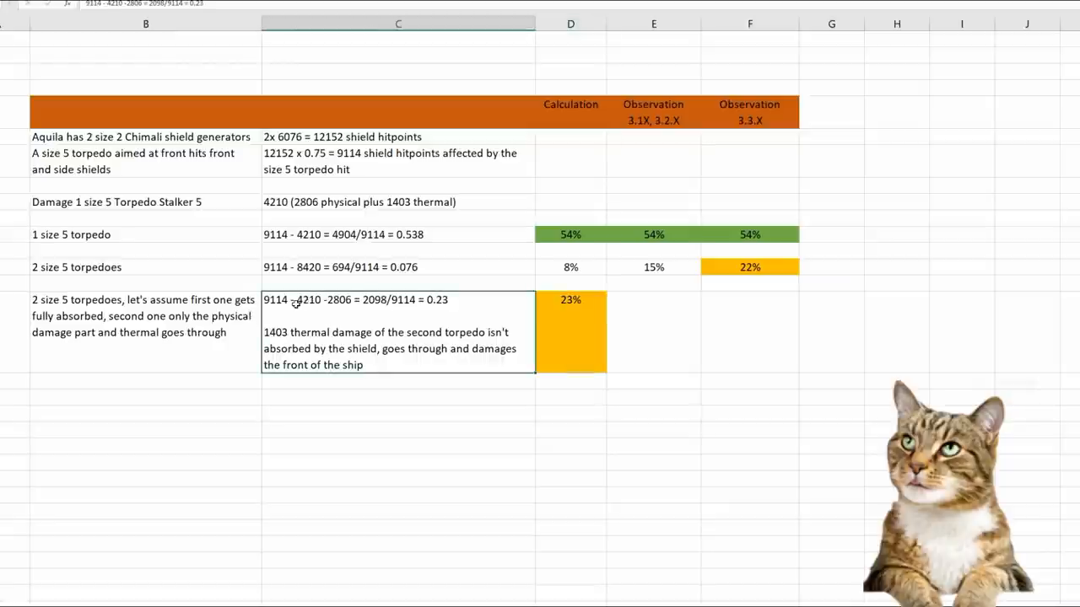
left_click(397, 234)
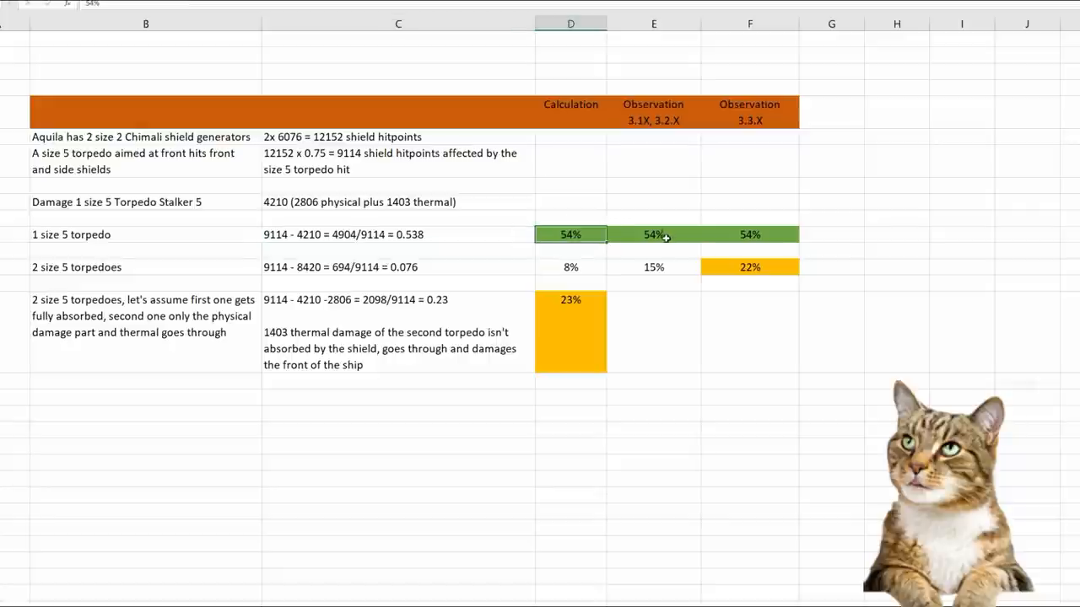
left_click(396, 300)
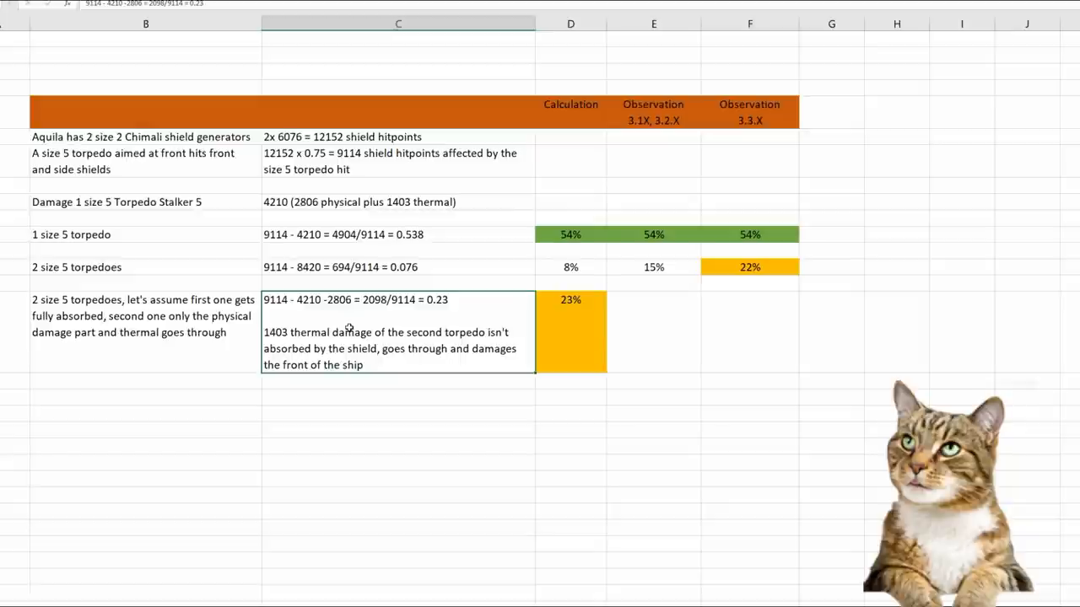
mouse_move(275, 321)
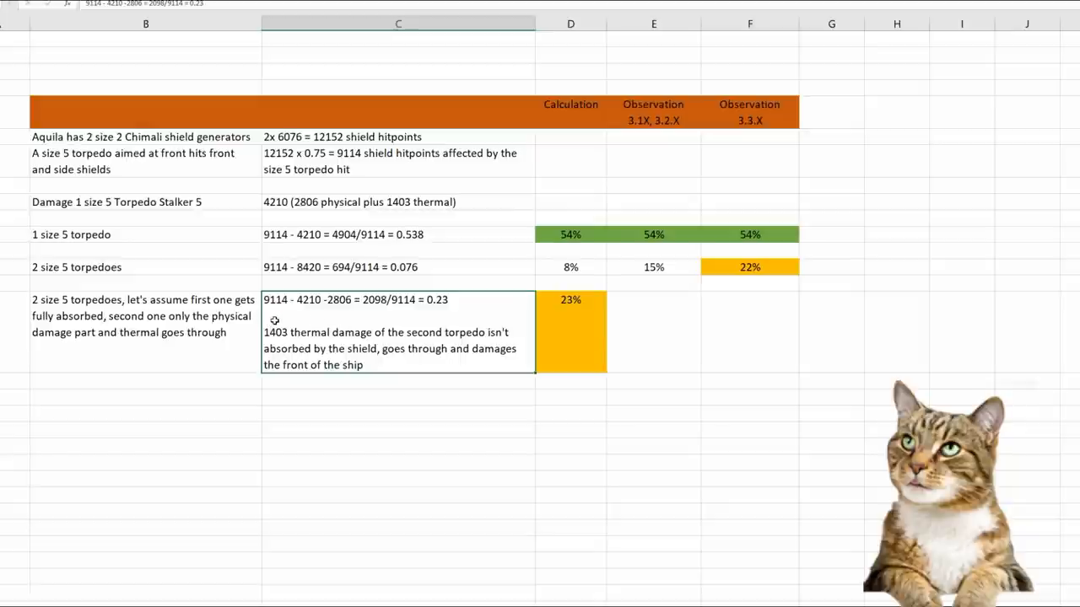
mouse_move(302, 311)
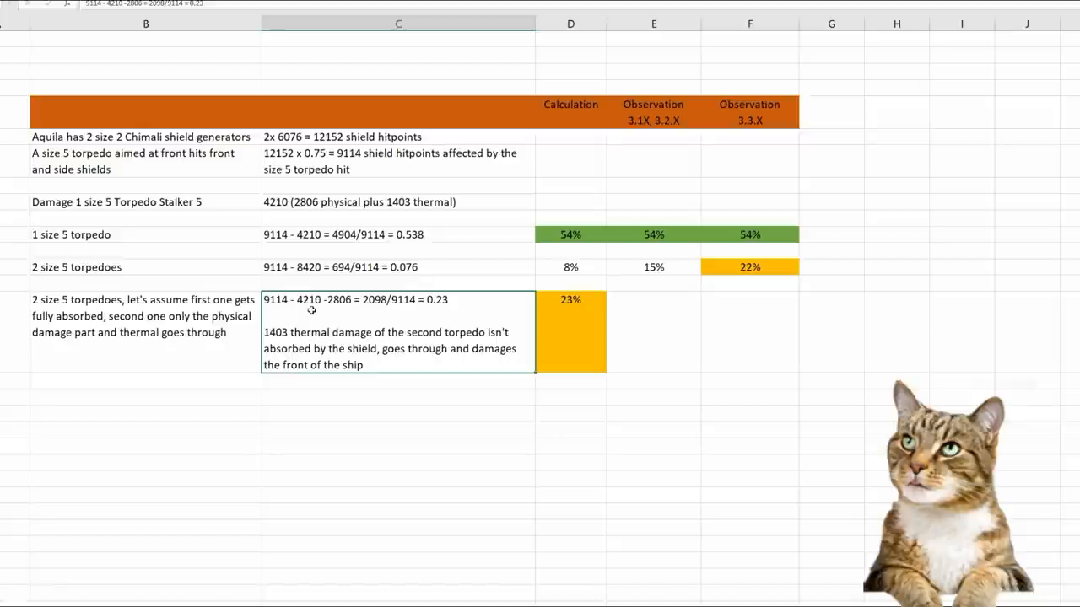
mouse_move(333, 314)
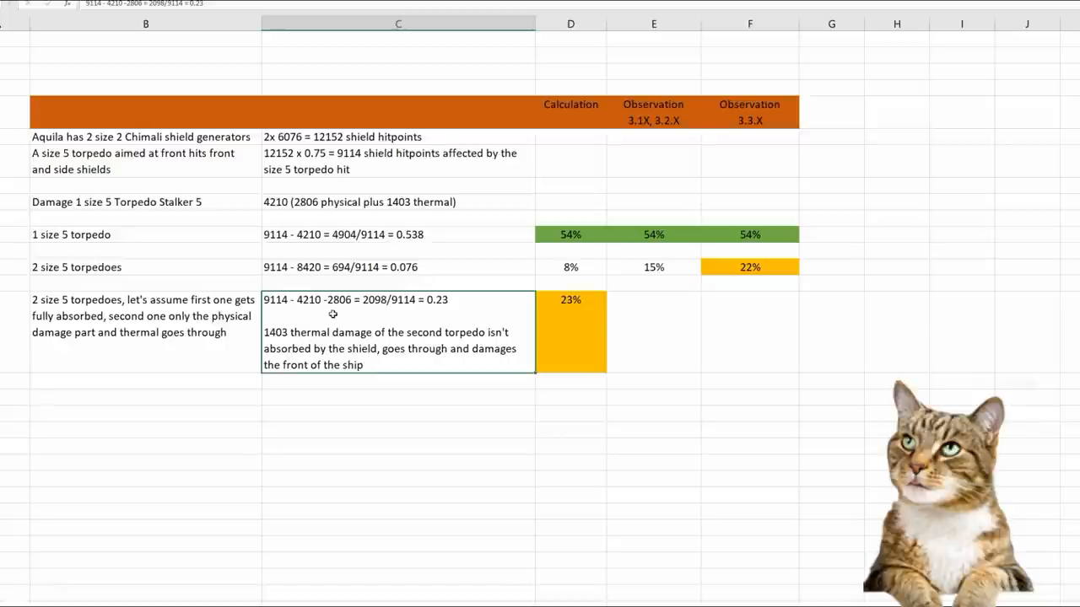
mouse_move(350, 171)
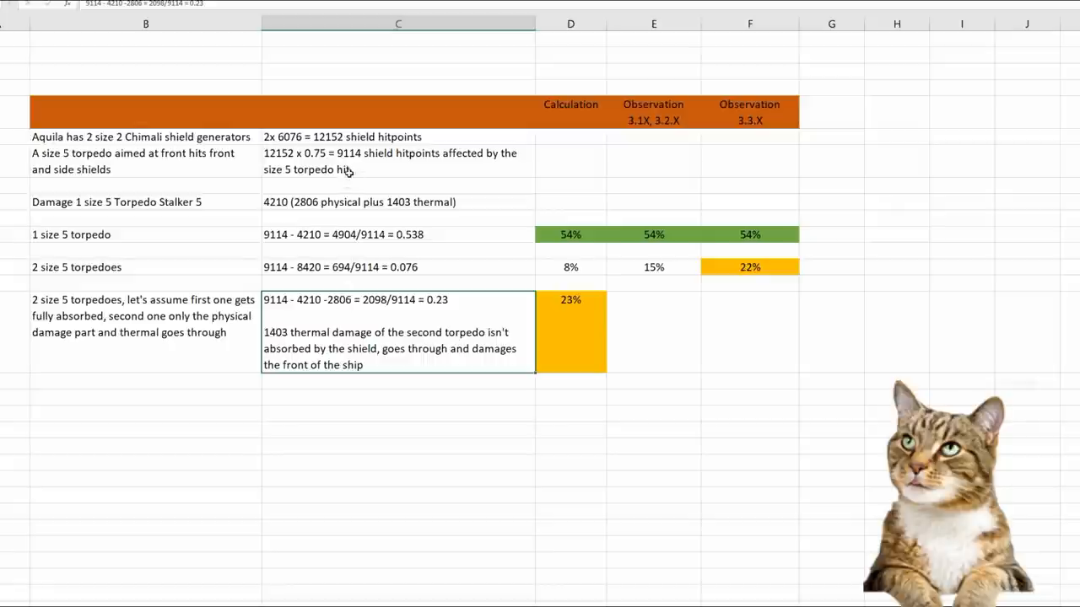
left_click(397, 202)
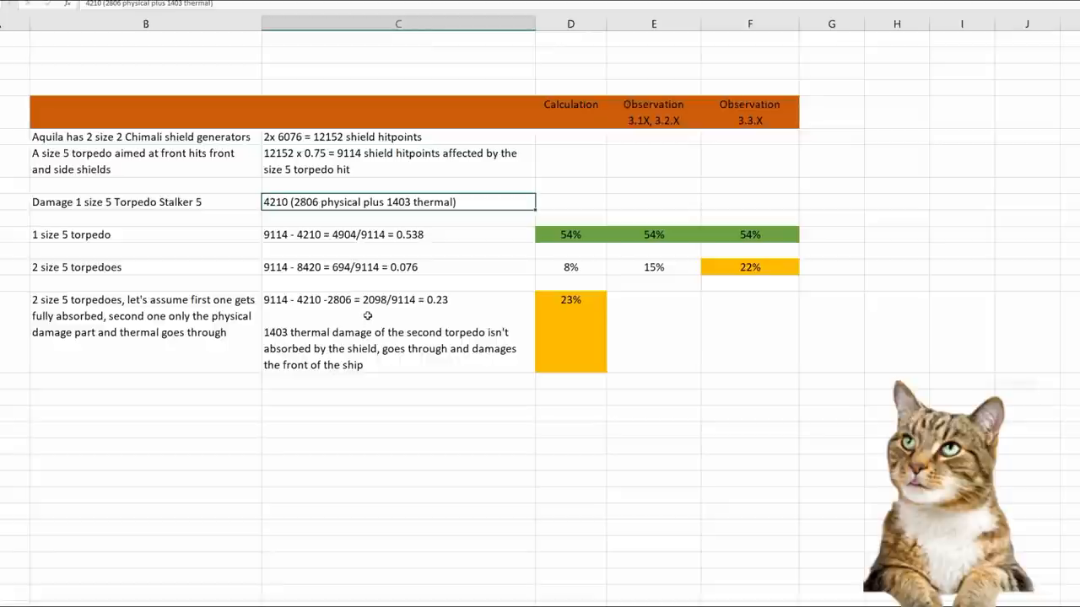
mouse_move(390, 317)
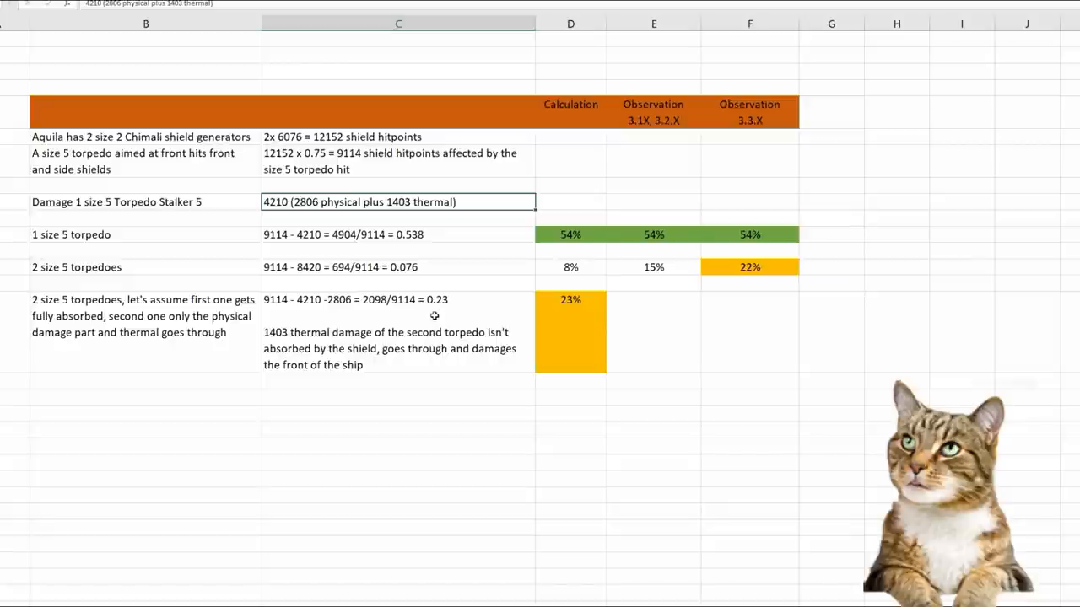
mouse_move(565, 326)
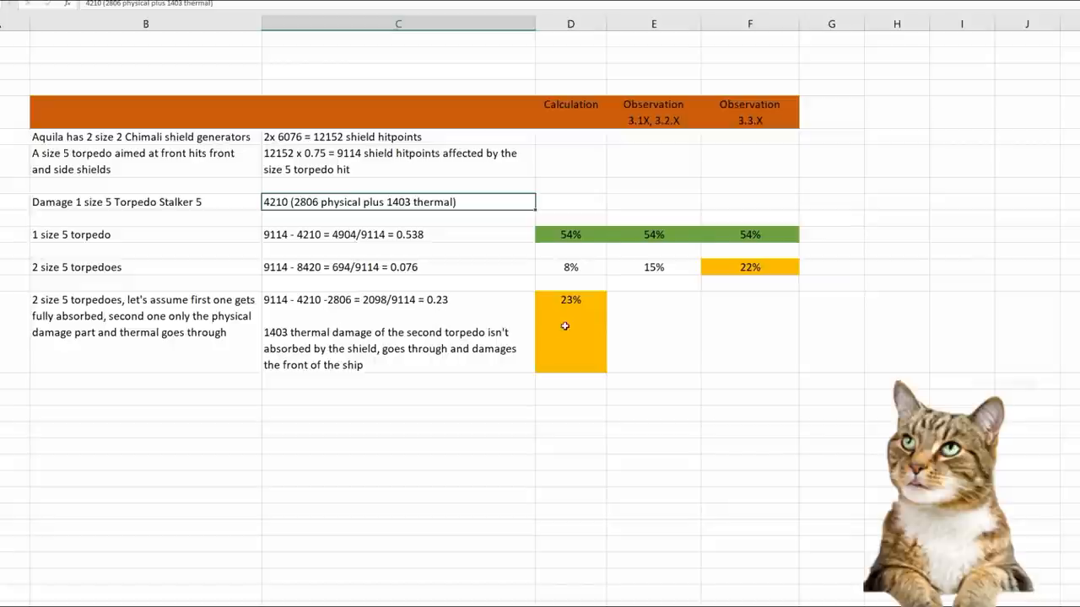
left_click(570, 329)
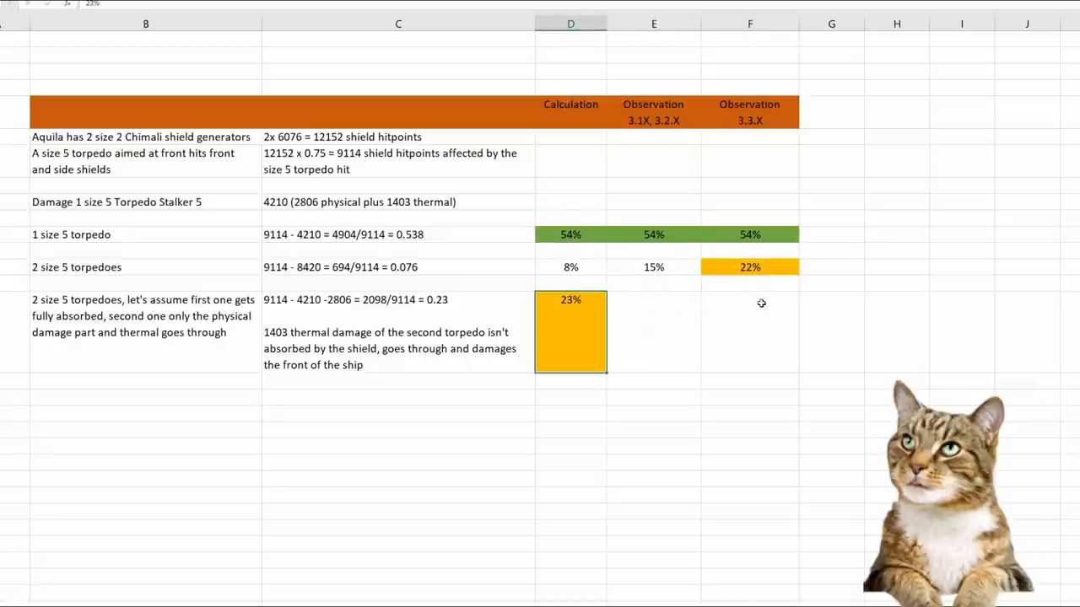
left_click(748, 266)
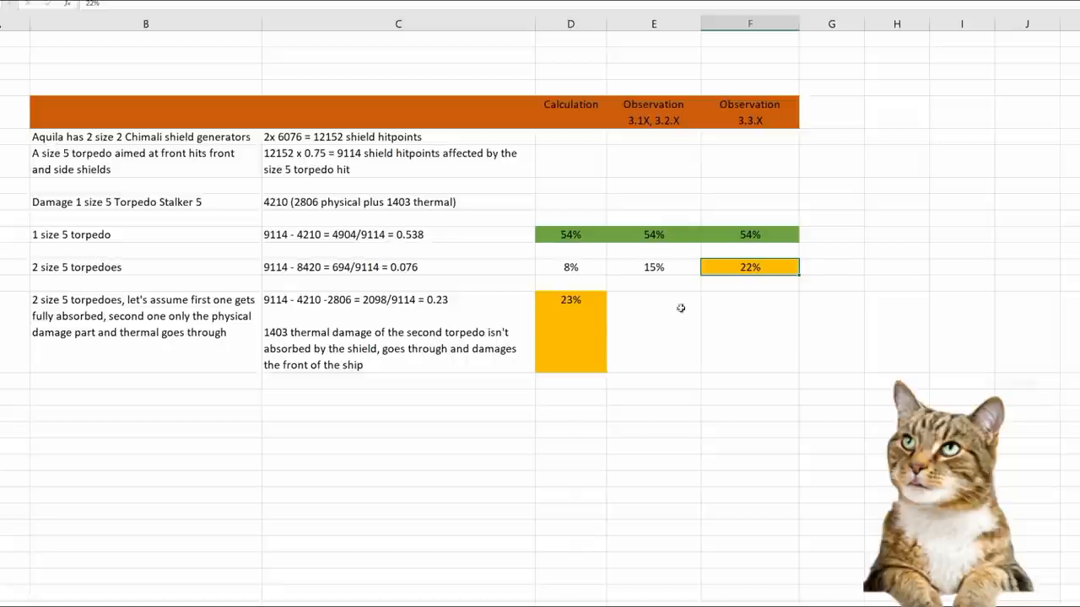
left_click(570, 334)
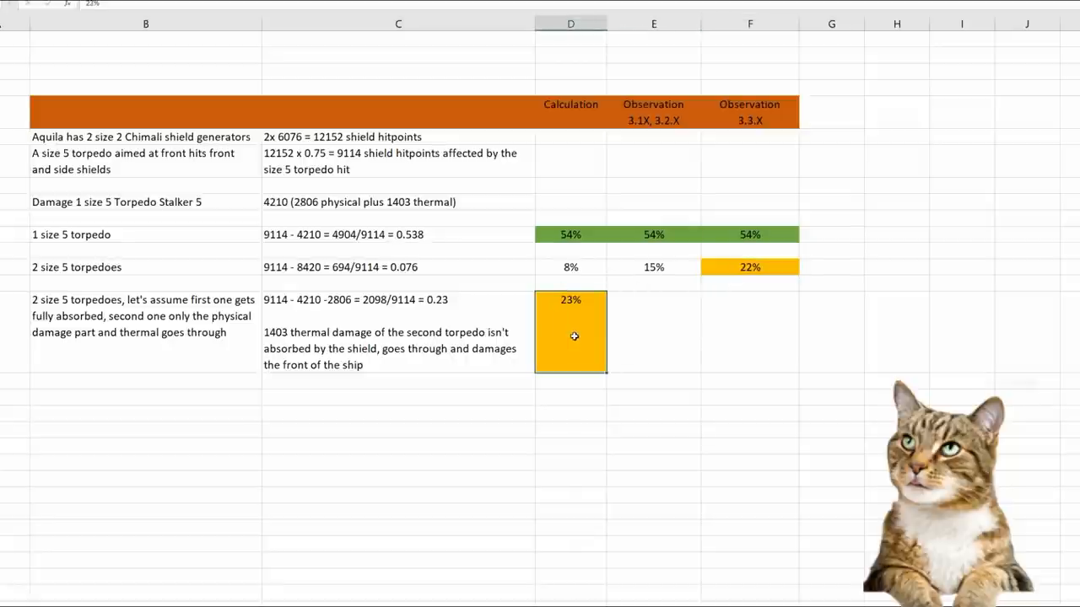
mouse_move(343, 401)
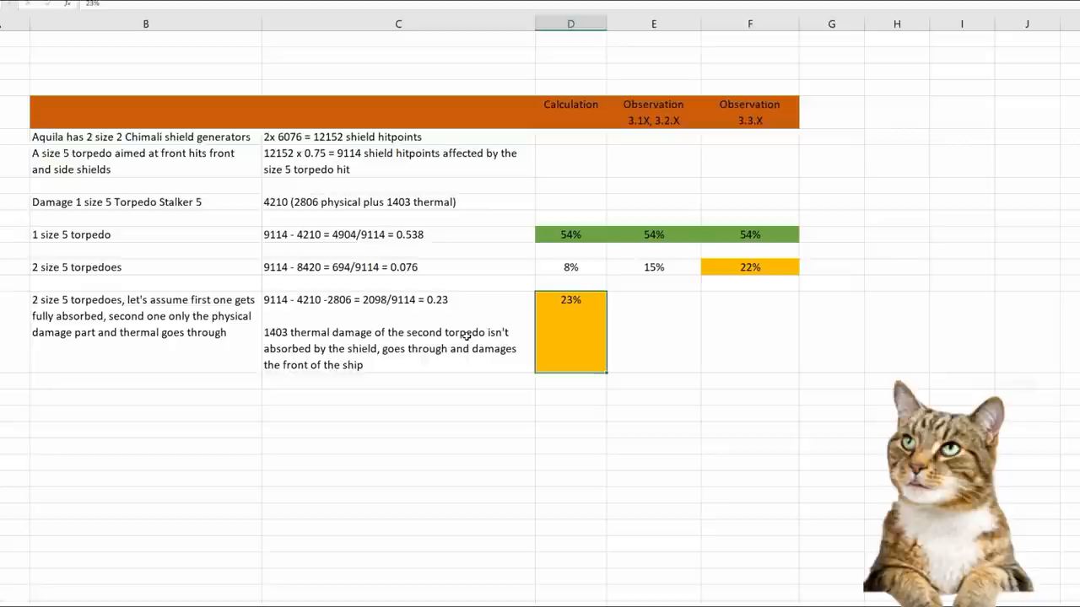
mouse_move(381, 397)
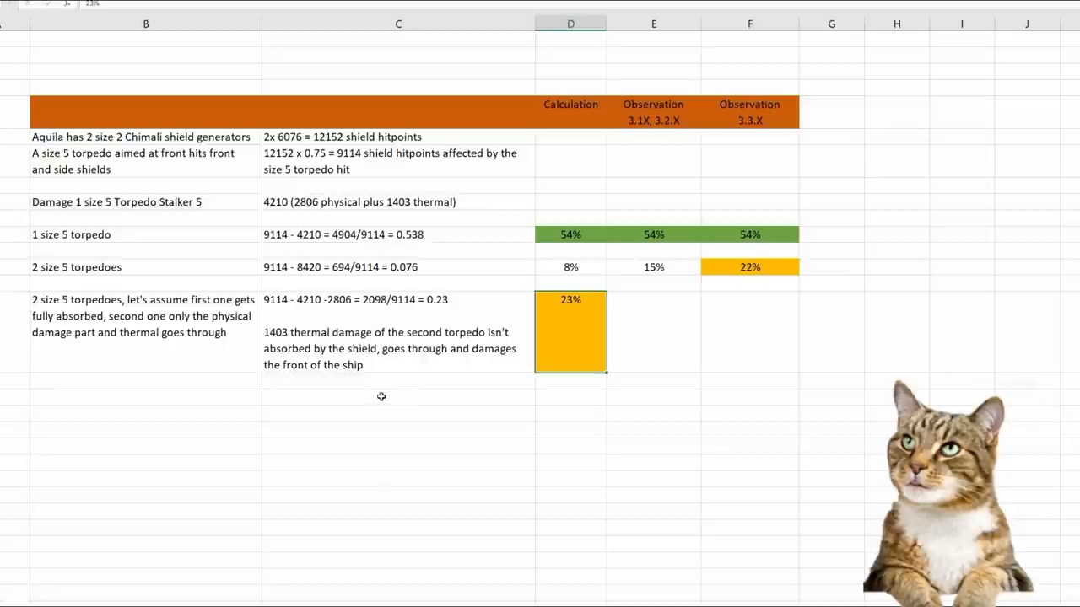
mouse_move(375, 404)
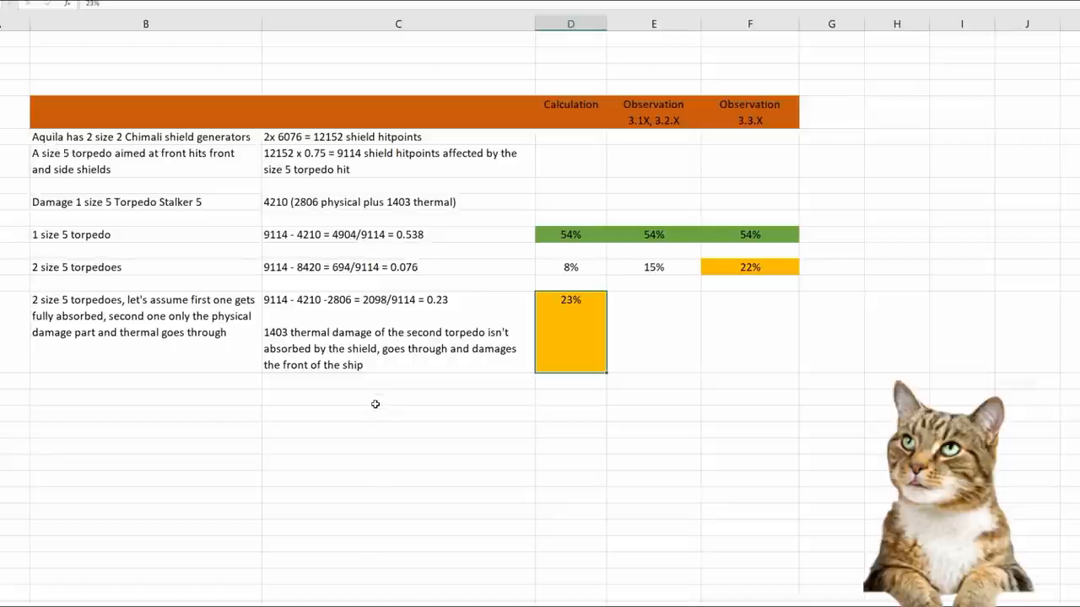
mouse_move(368, 400)
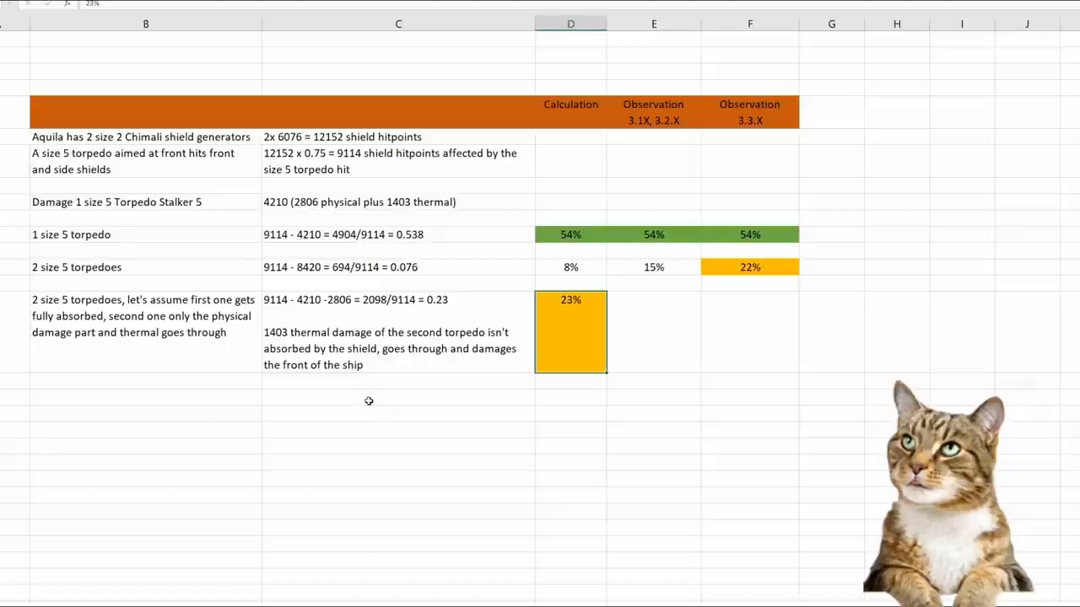
mouse_move(361, 400)
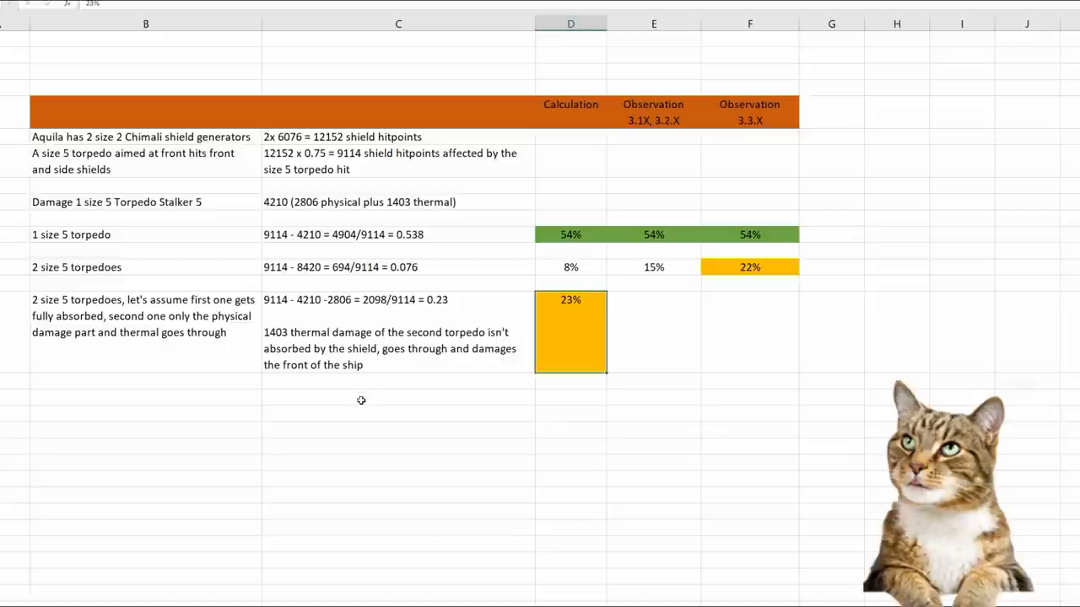
mouse_move(345, 402)
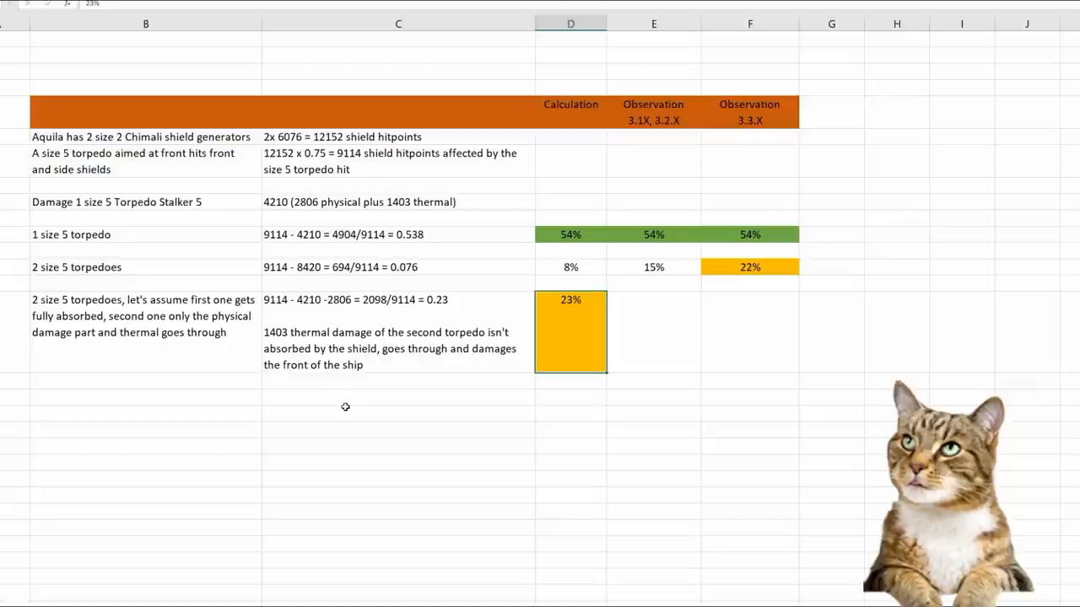
mouse_move(356, 392)
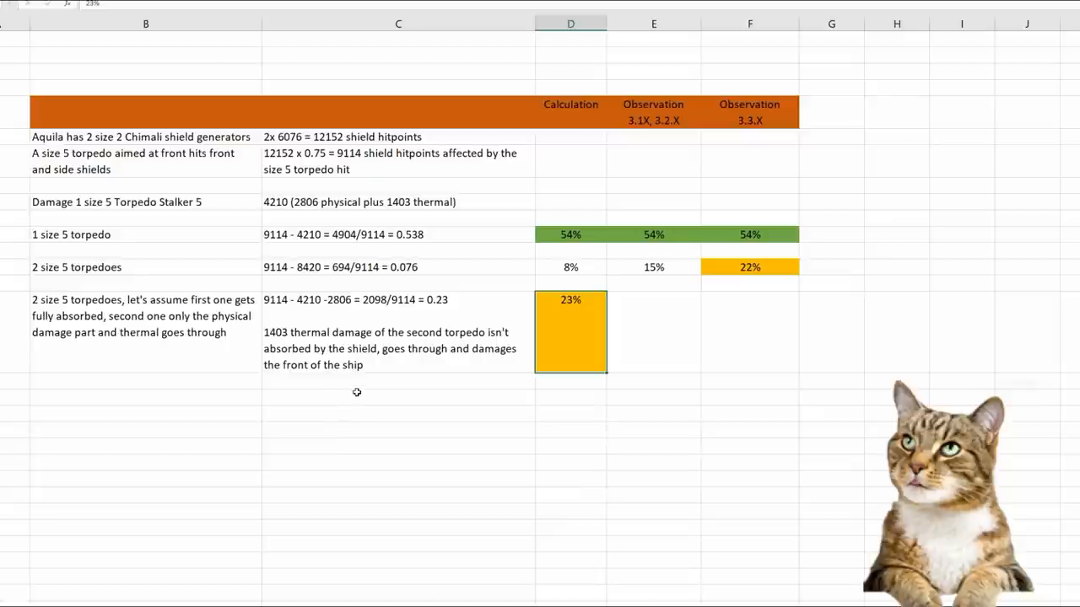
mouse_move(384, 268)
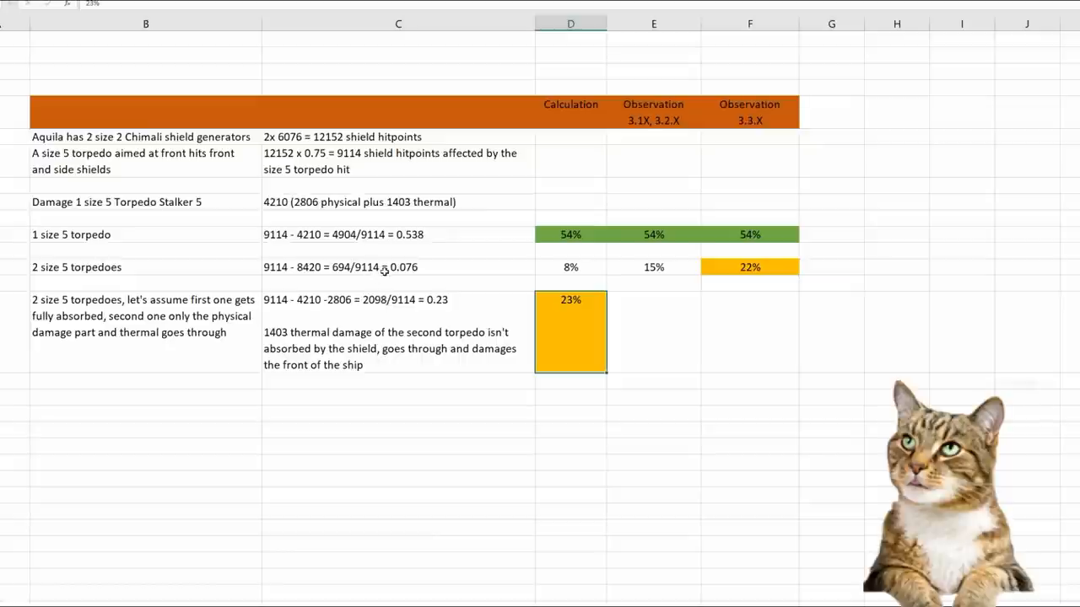
left_click(397, 396)
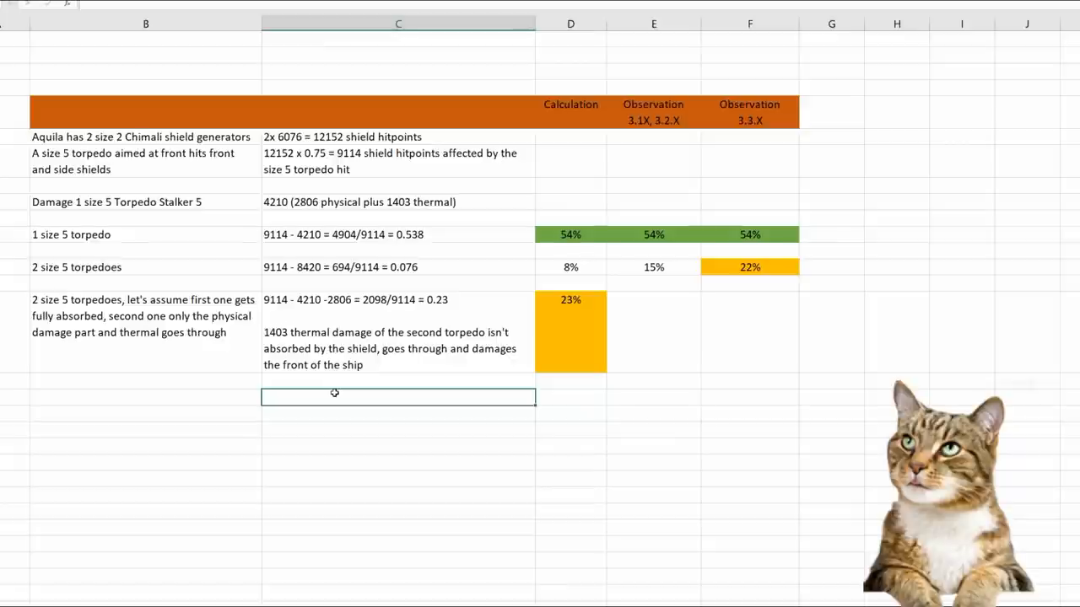
mouse_move(434, 204)
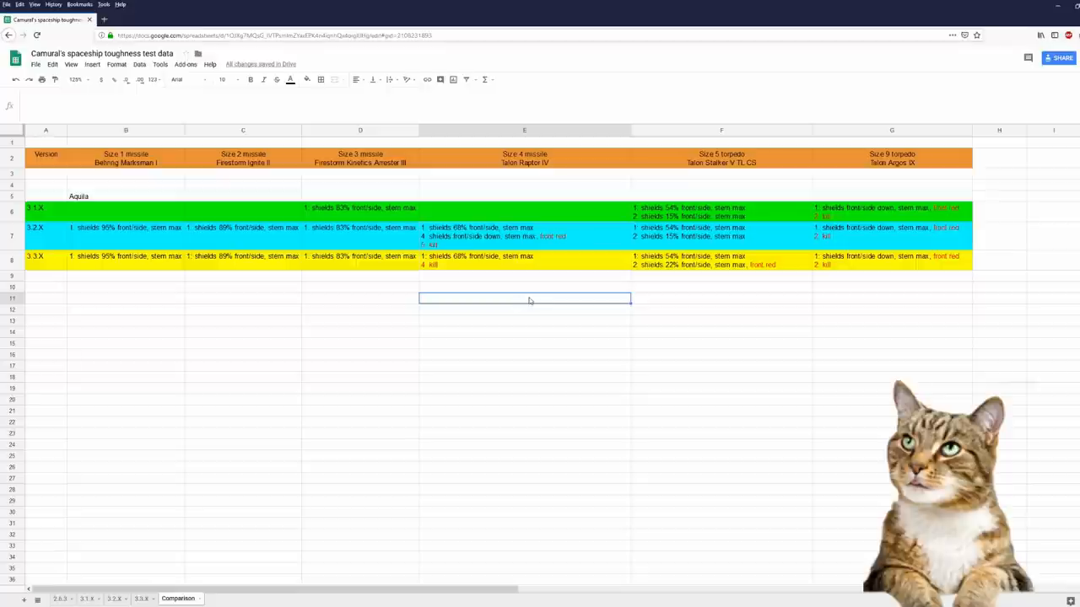
mouse_move(542, 312)
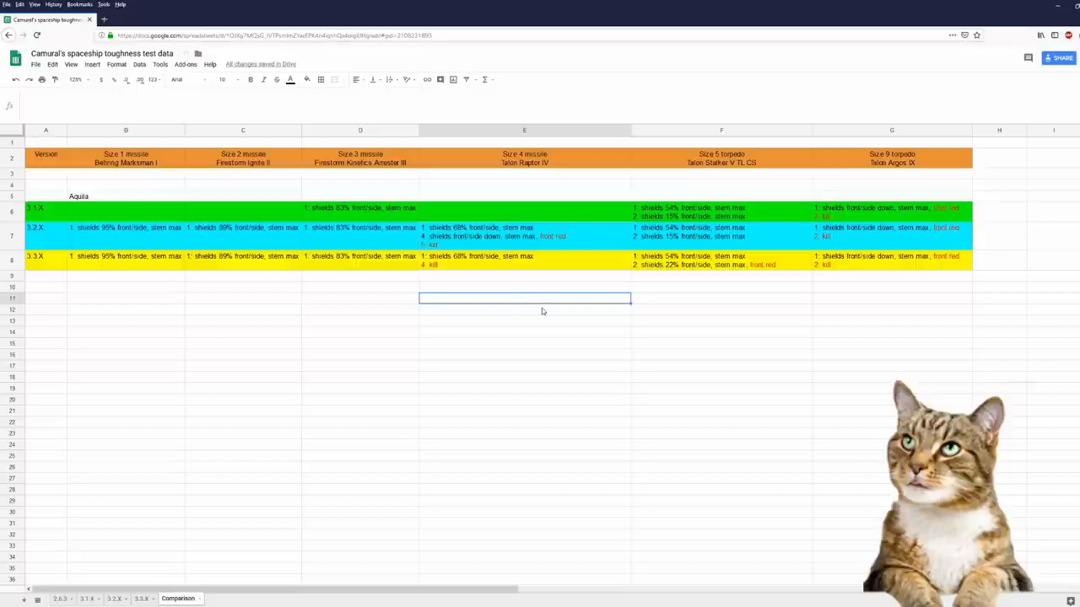